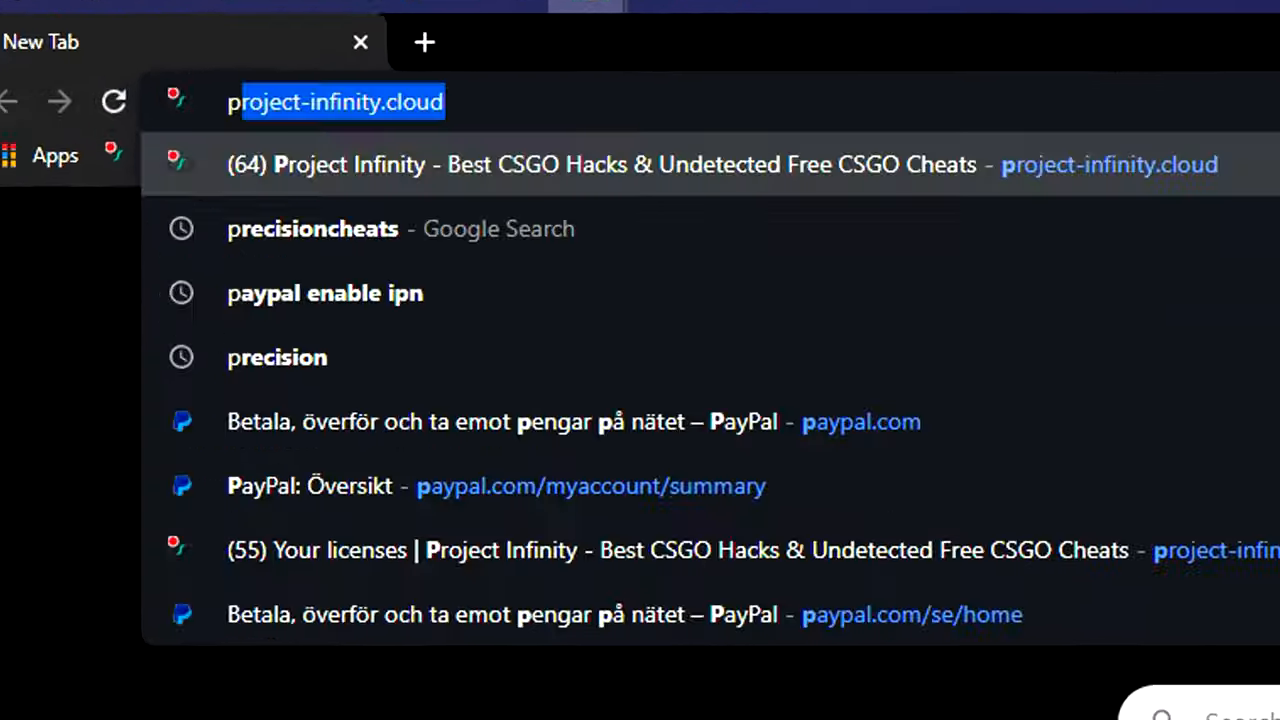
- Visit precisioncheats.com in Google Chrome
{"action": "left_click", "coordinate": [312, 228]}
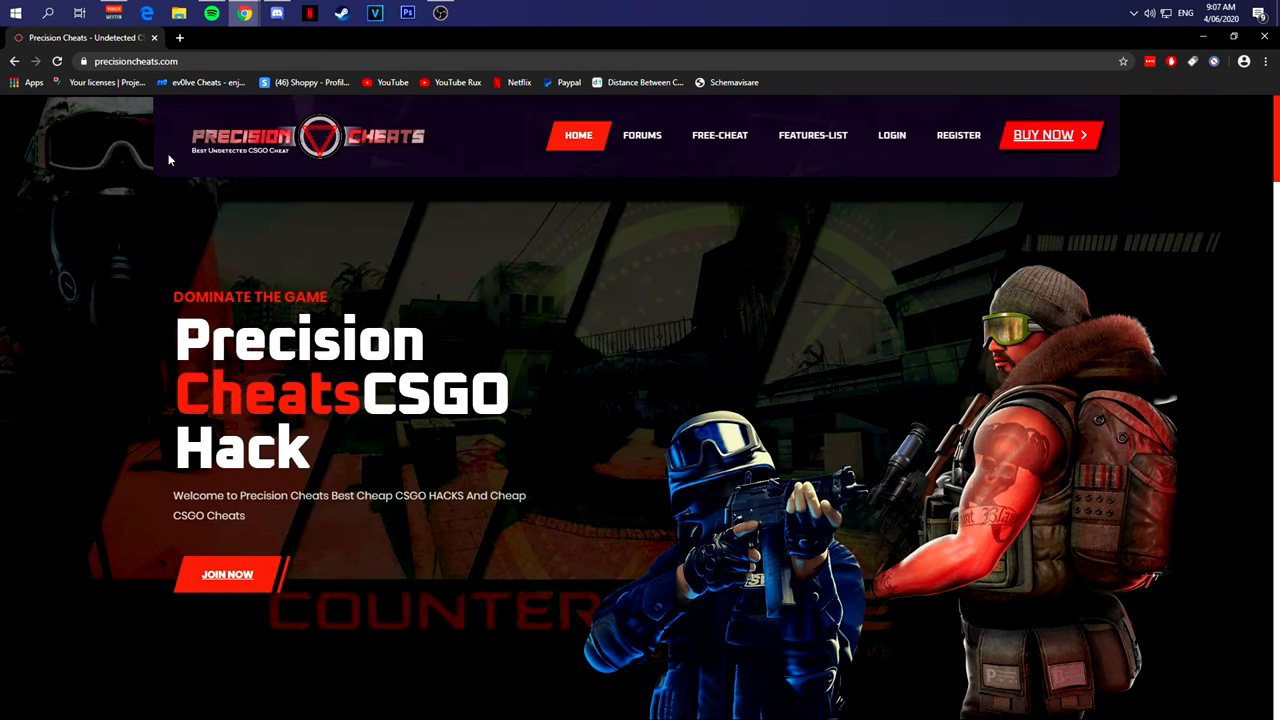
{"action": "mouse_move", "coordinate": [957, 267]}
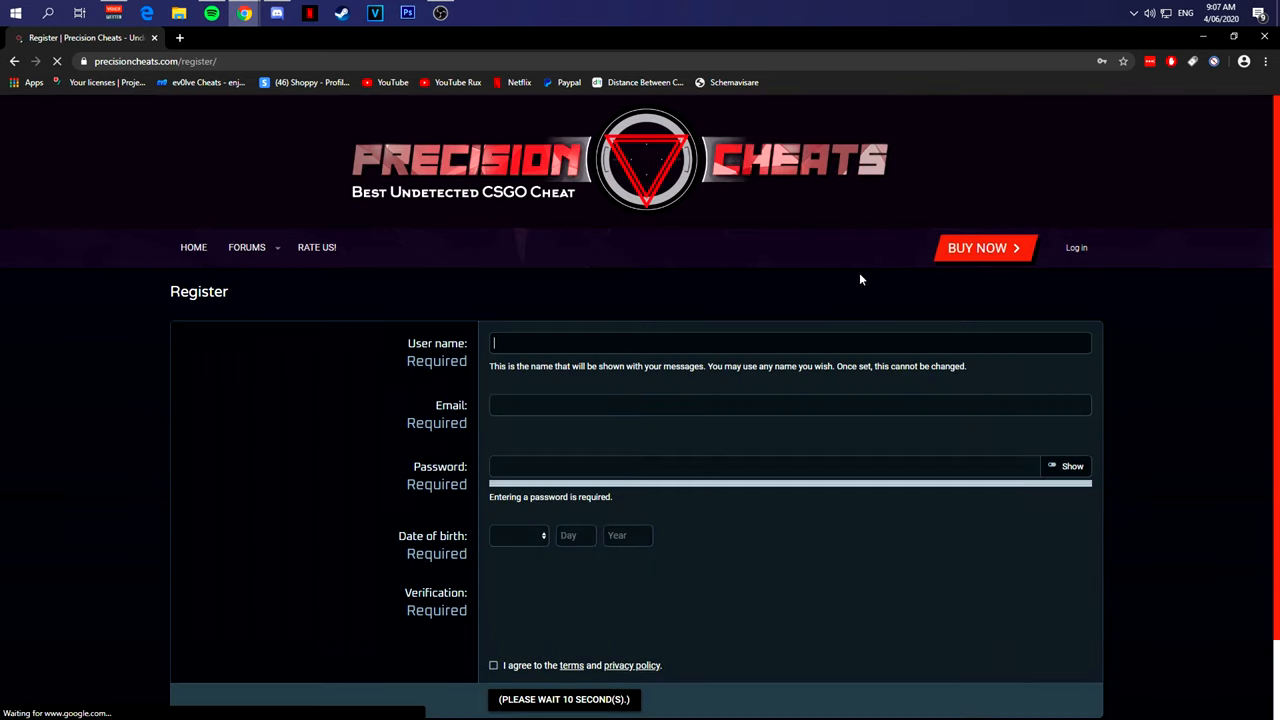
- Fill in the Precision Cheats registration form, entering 'rux'
{"action": "type", "text": "rux"}
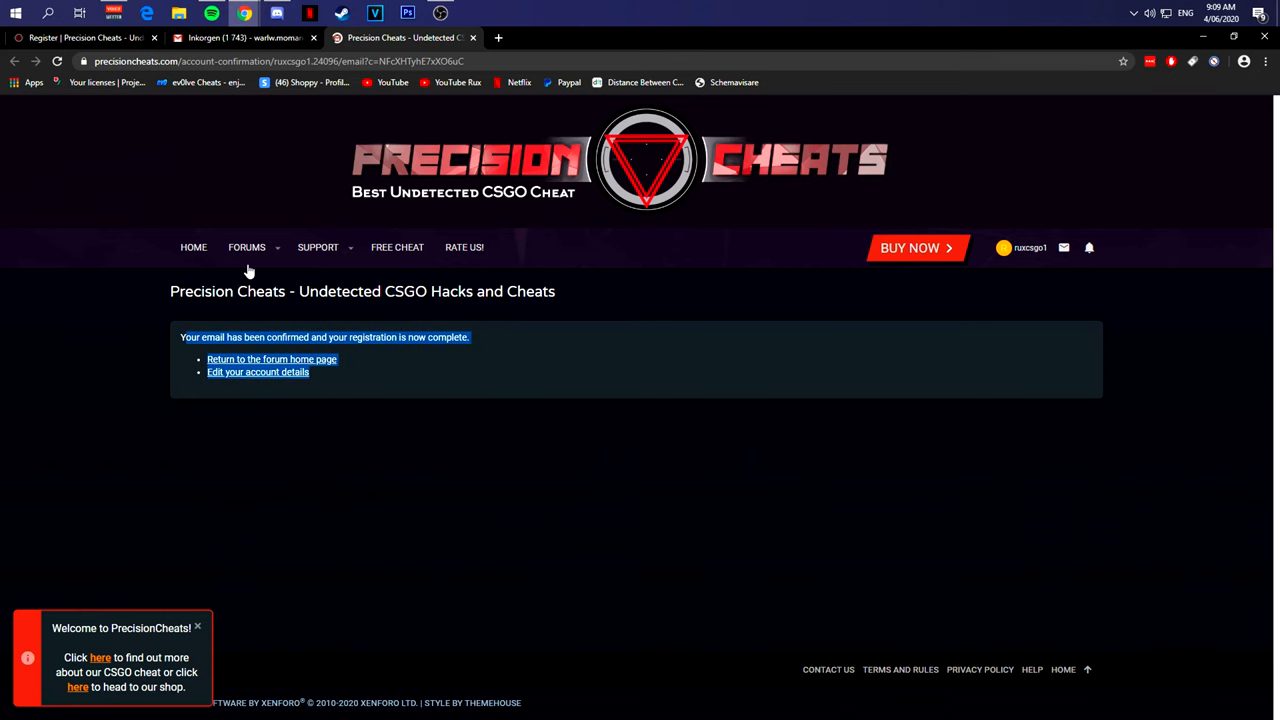
- Open the Free Cheat thread and highlight the step about disabling anti-virus software
{"action": "left_click", "coordinate": [397, 247]}
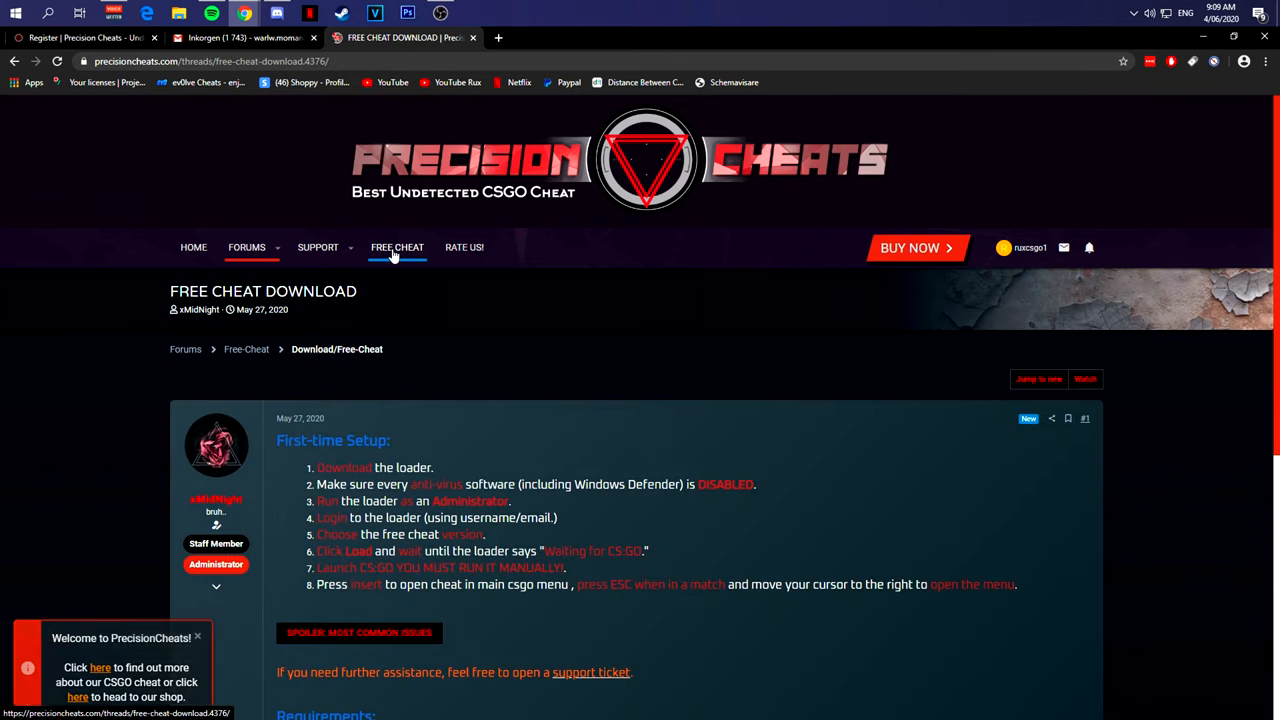
{"action": "scroll", "scroll_direction": "down", "scroll_amount": 3}
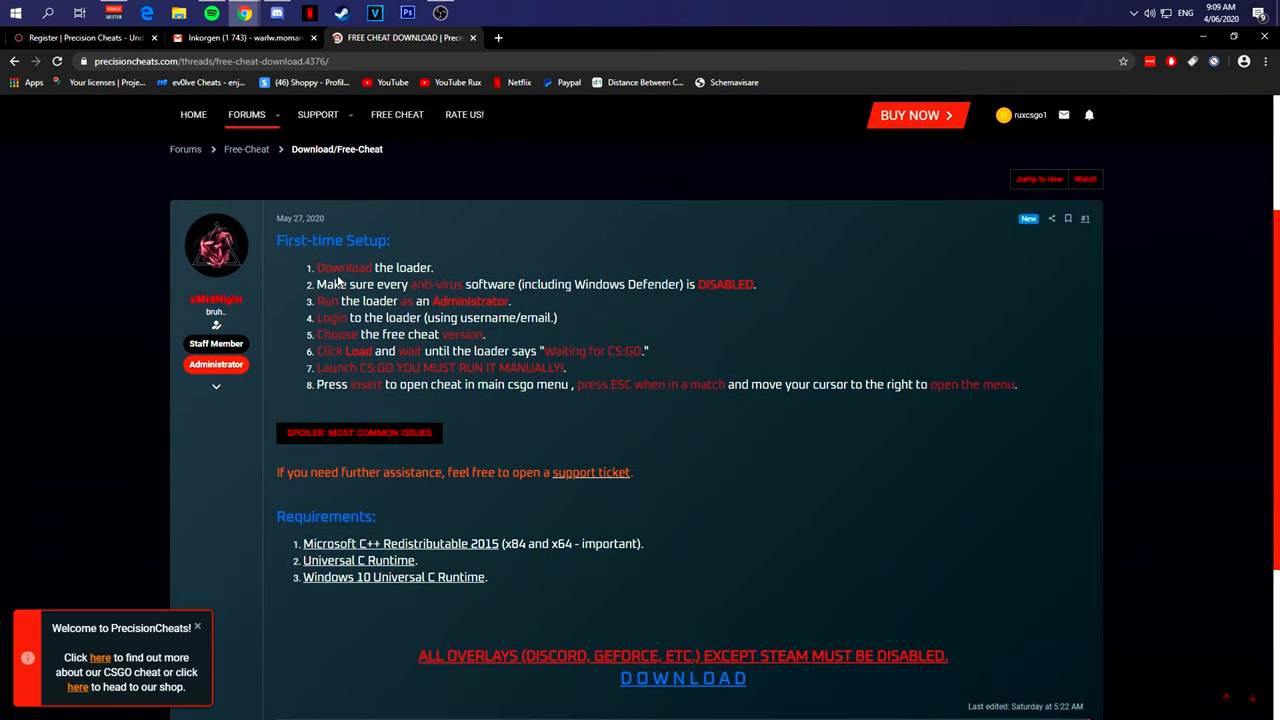
{"action": "left_click_drag", "start_coordinate": [316, 267], "coordinate": [341, 300]}
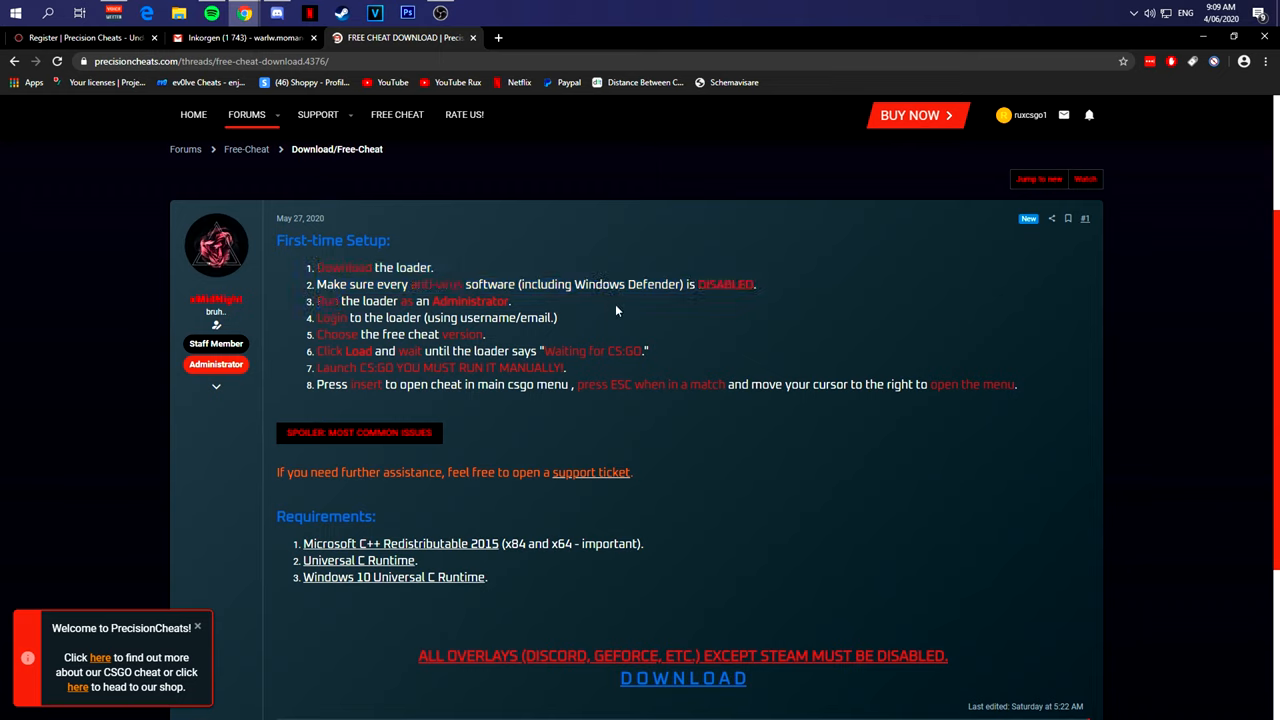
{"action": "left_click_drag", "start_coordinate": [410, 284], "coordinate": [755, 284]}
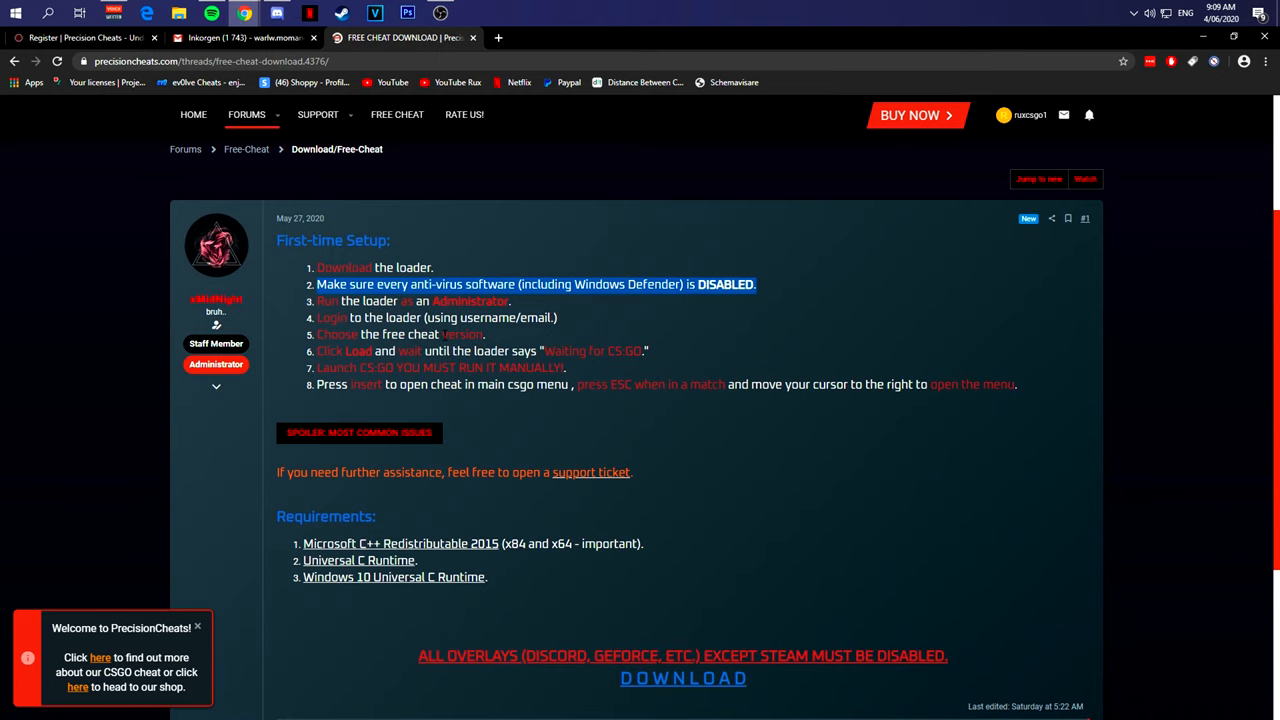
{"action": "mouse_move", "coordinate": [524, 478]}
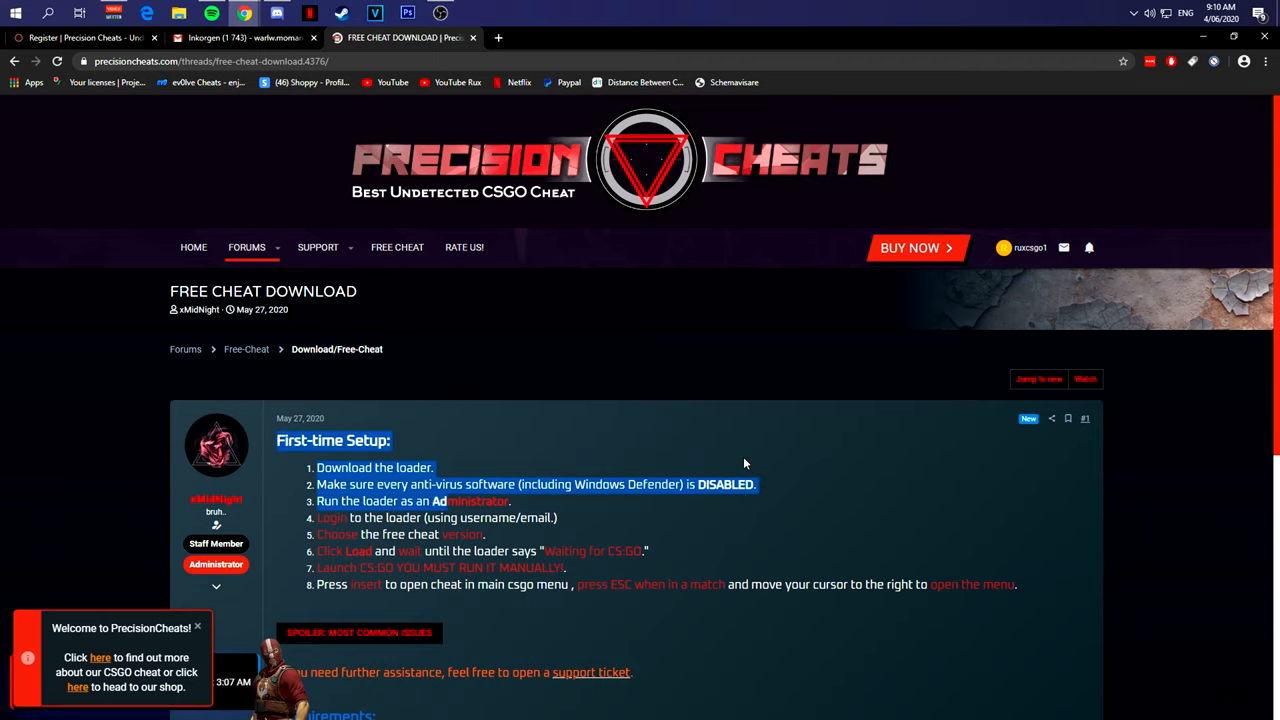
- Review setup steps two through eight and scroll down to the download link
{"action": "scroll", "scroll_direction": "down", "scroll_amount": 3}
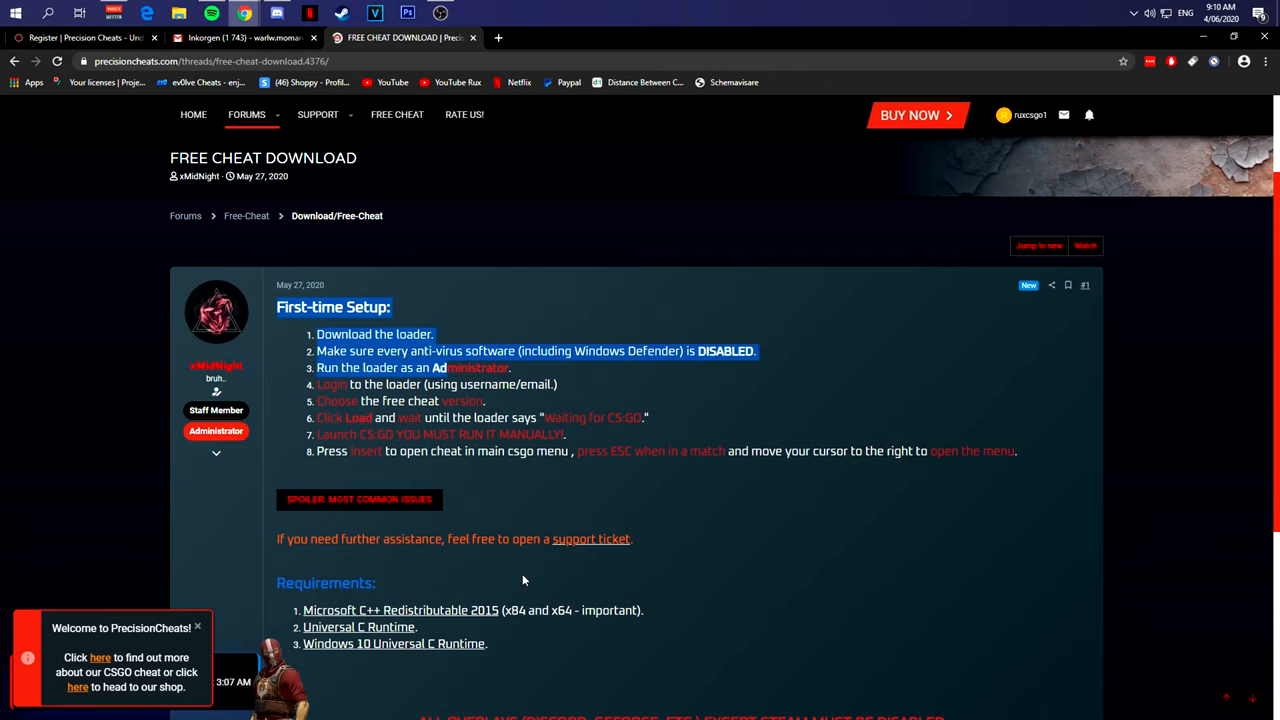
{"action": "mouse_move", "coordinate": [563, 597]}
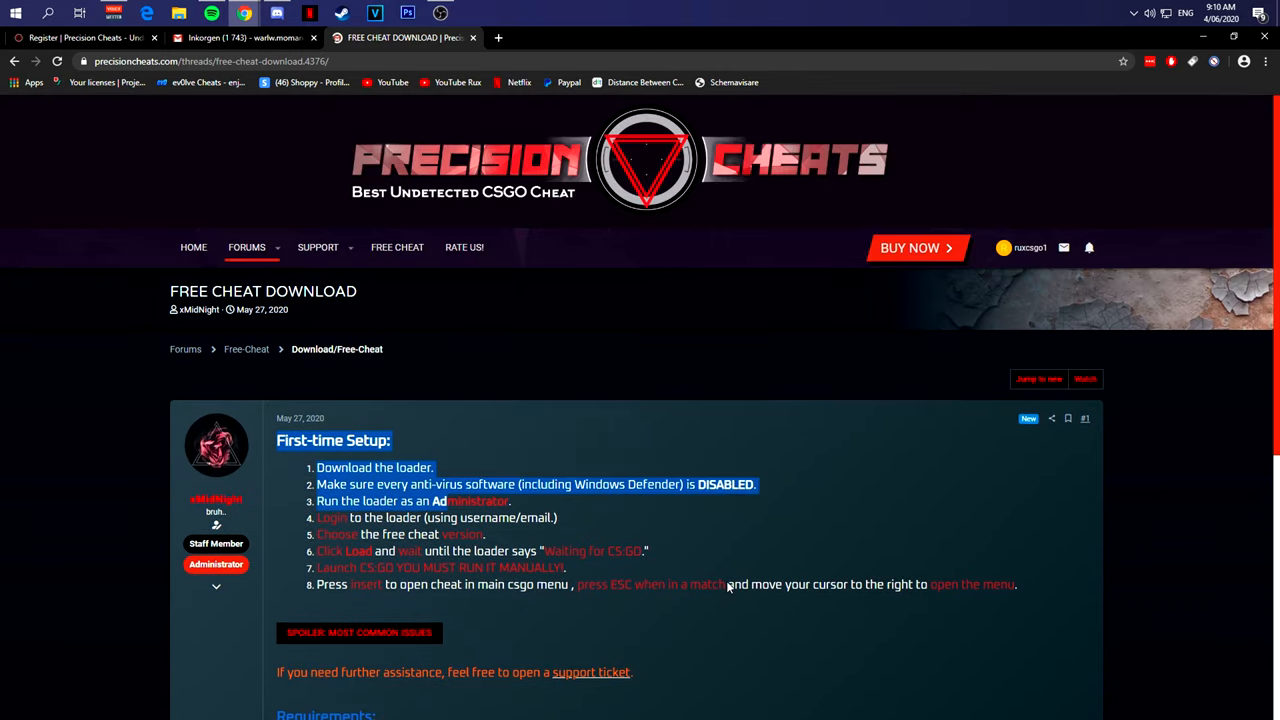
{"action": "scroll", "scroll_direction": "down", "scroll_amount": 3}
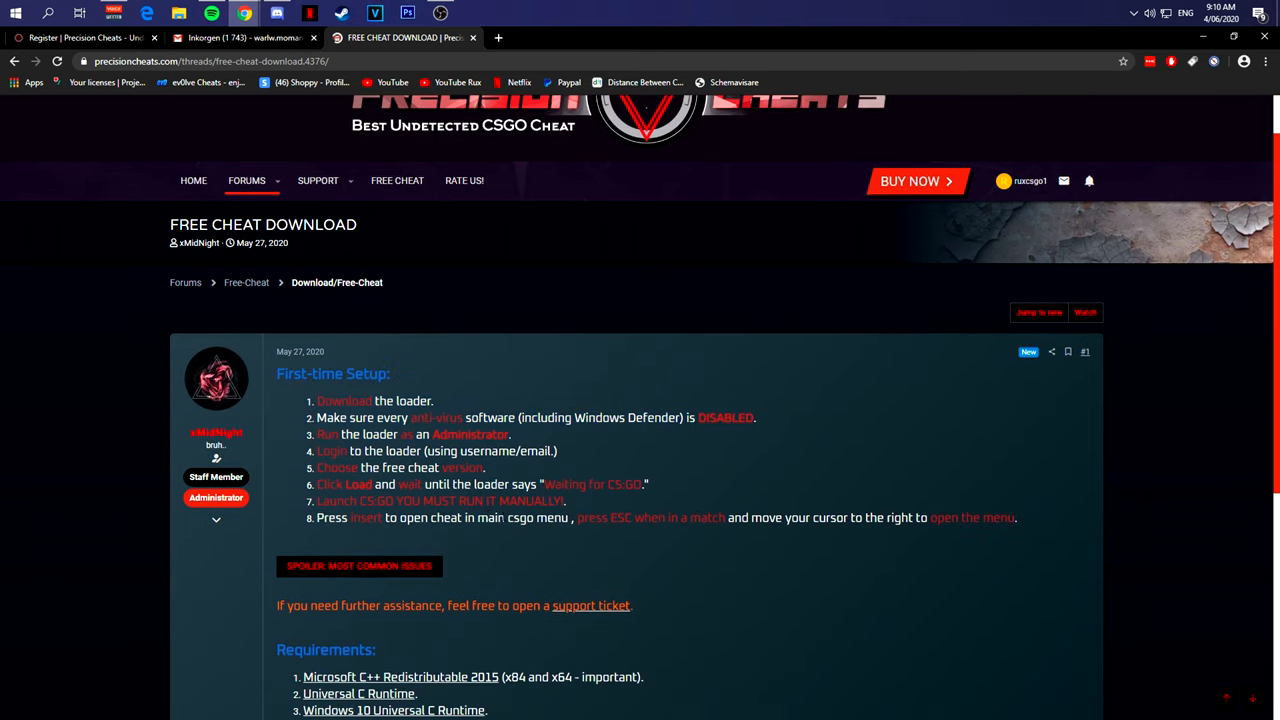
{"action": "left_click_drag", "start_coordinate": [316, 417], "coordinate": [1017, 517]}
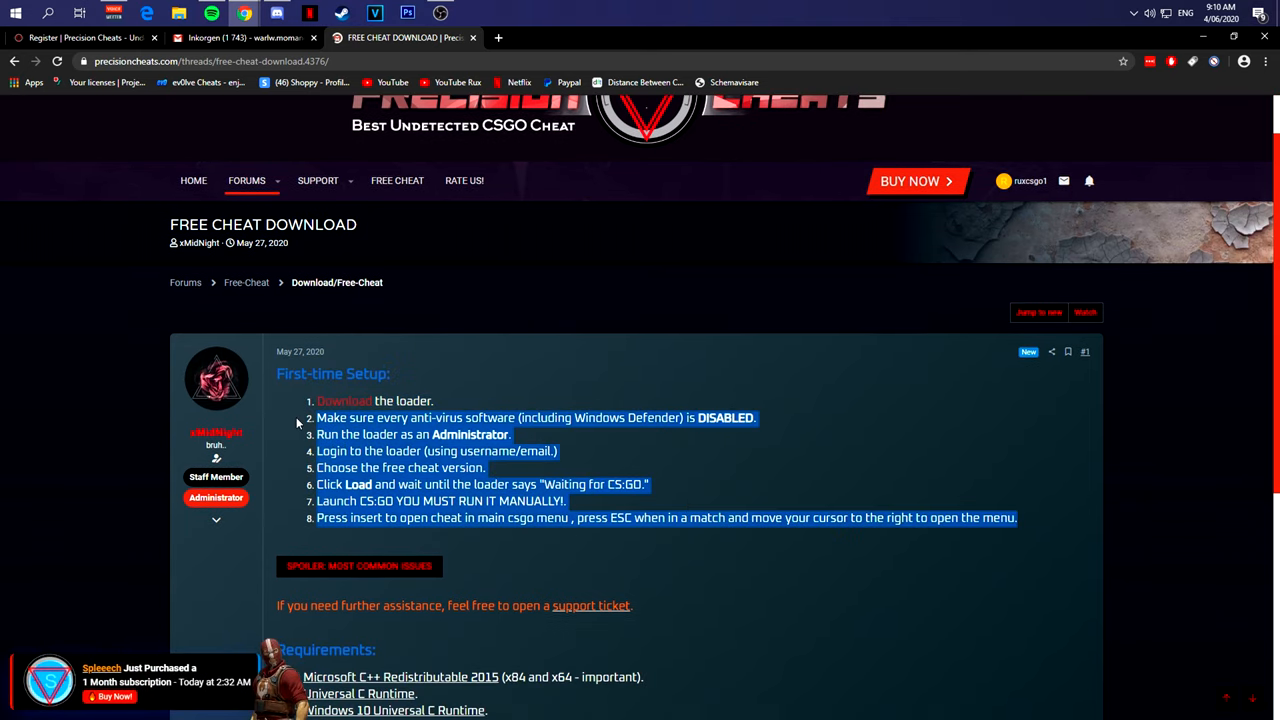
{"action": "left_click", "coordinate": [535, 475]}
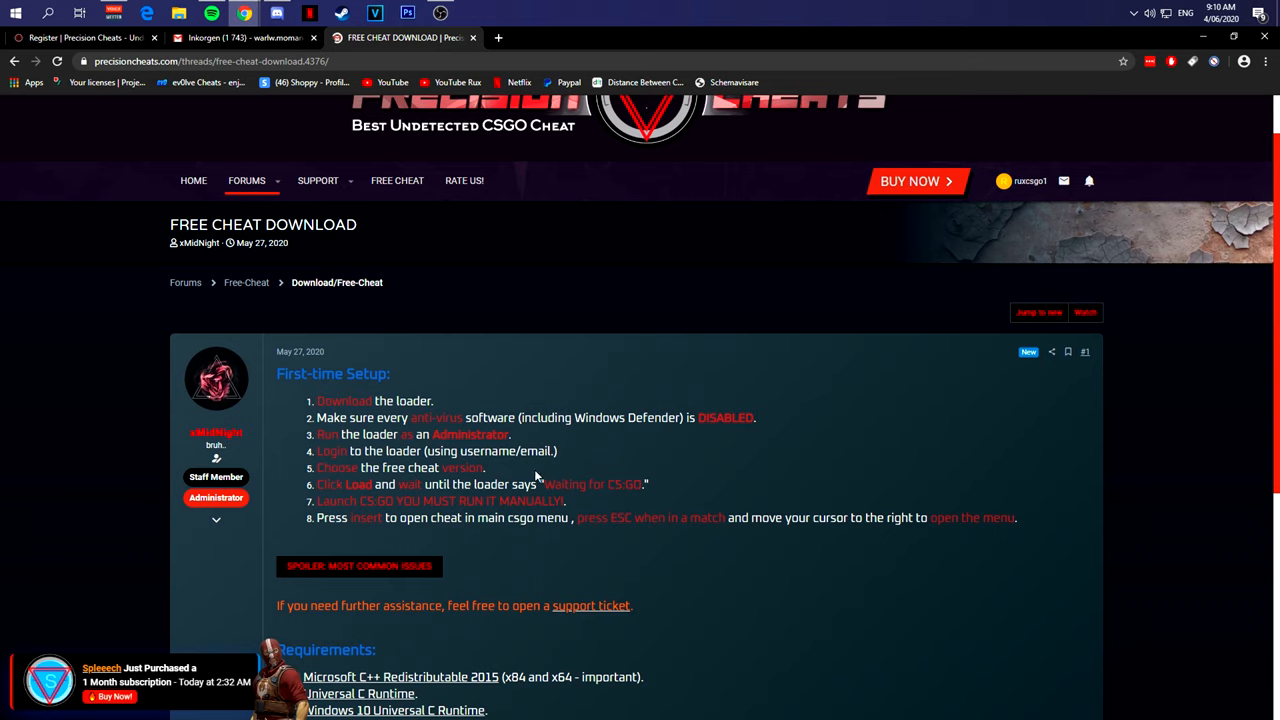
{"action": "scroll", "scroll_direction": "down", "scroll_amount": 3}
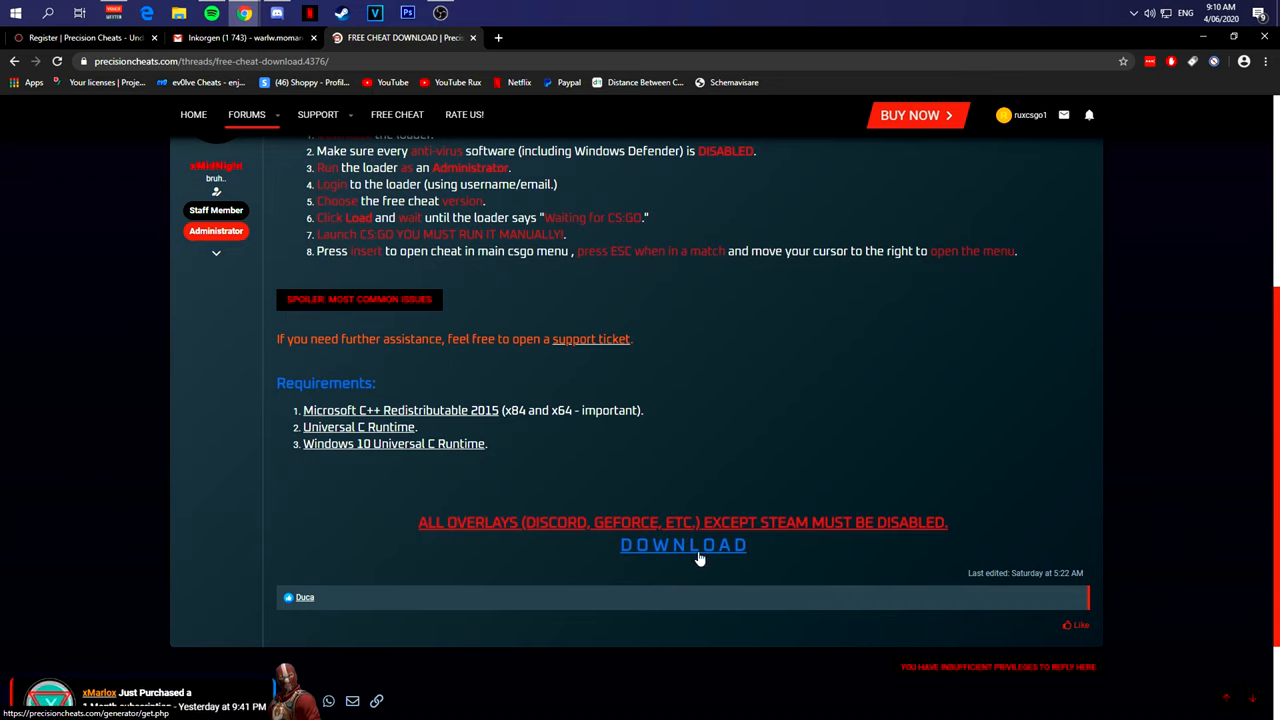
- Download the loader .exe and run it from Chrome's download bar
{"action": "left_click", "coordinate": [683, 545]}
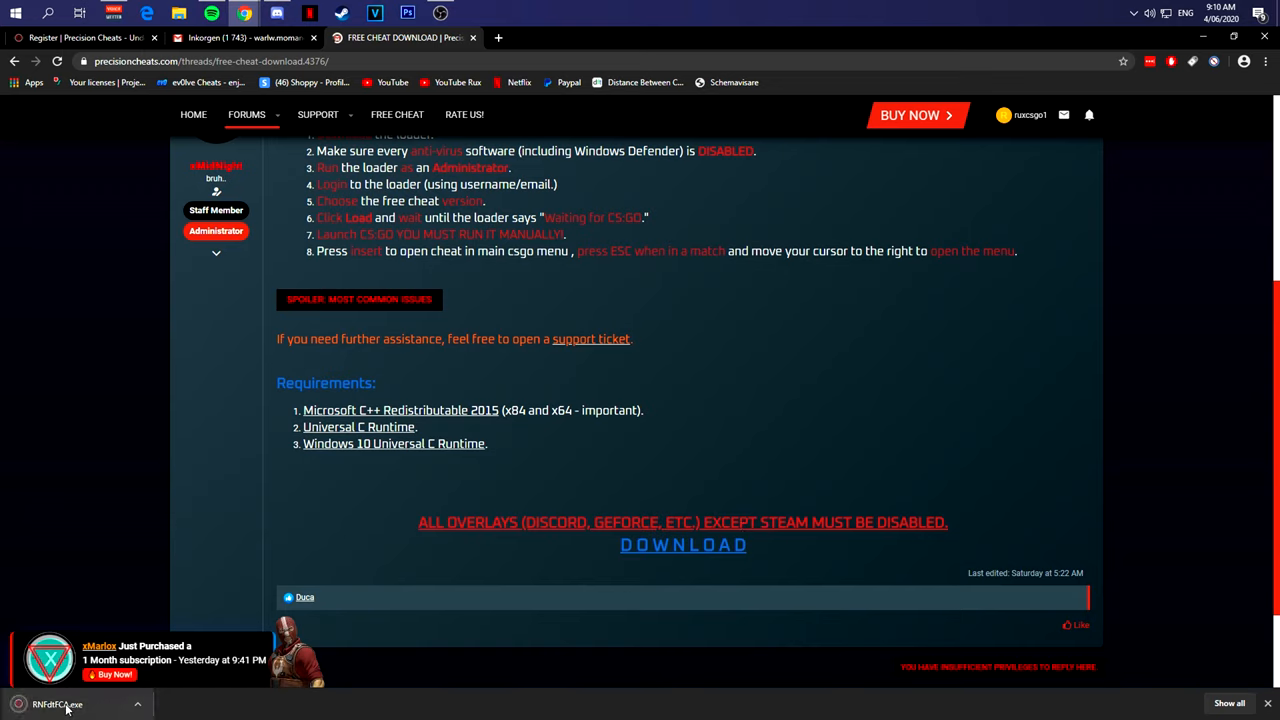
{"action": "left_click", "coordinate": [70, 704]}
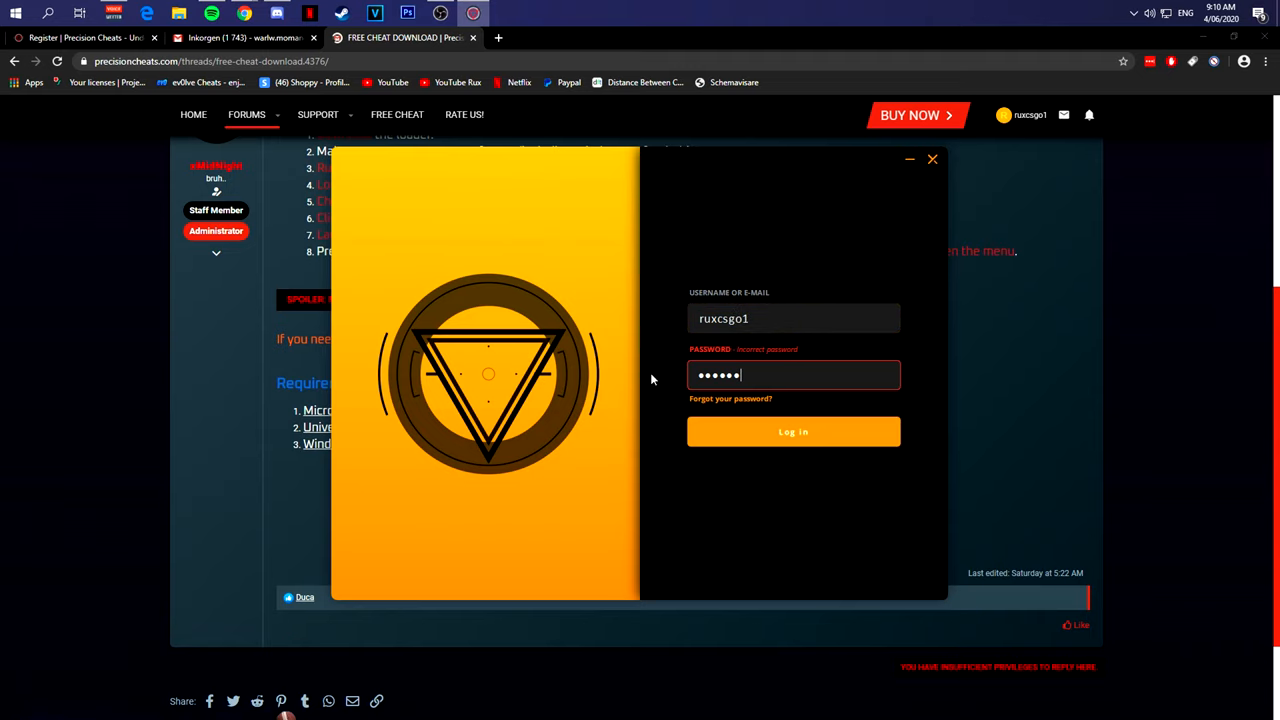
- Log in to the loader and start loading PrecisionFree
{"action": "left_click", "coordinate": [793, 431]}
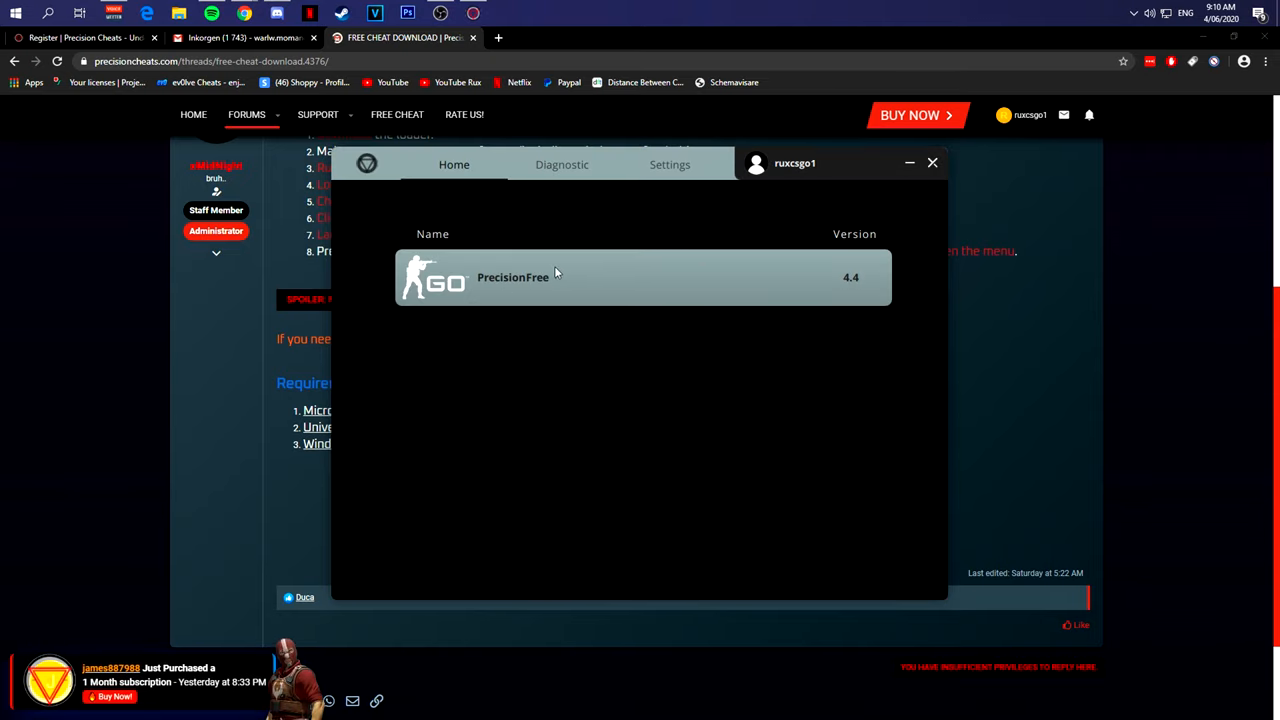
{"action": "left_click", "coordinate": [932, 162]}
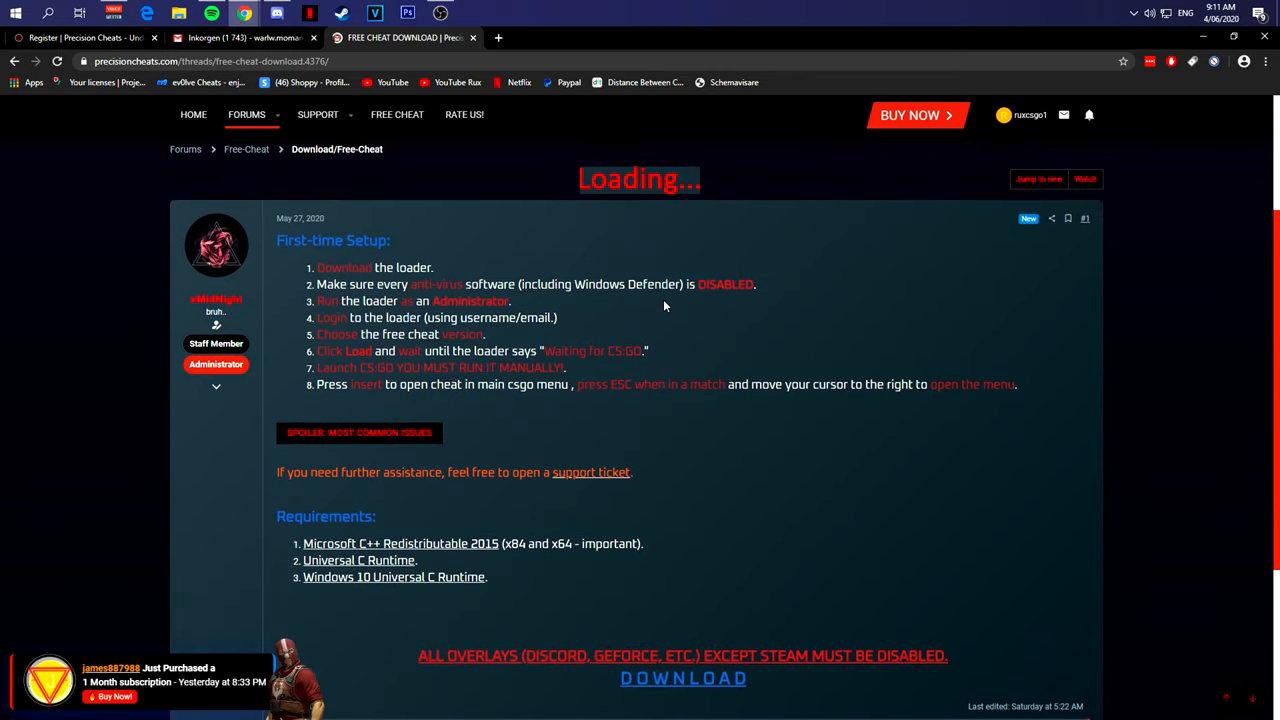
{"action": "mouse_move", "coordinate": [660, 304]}
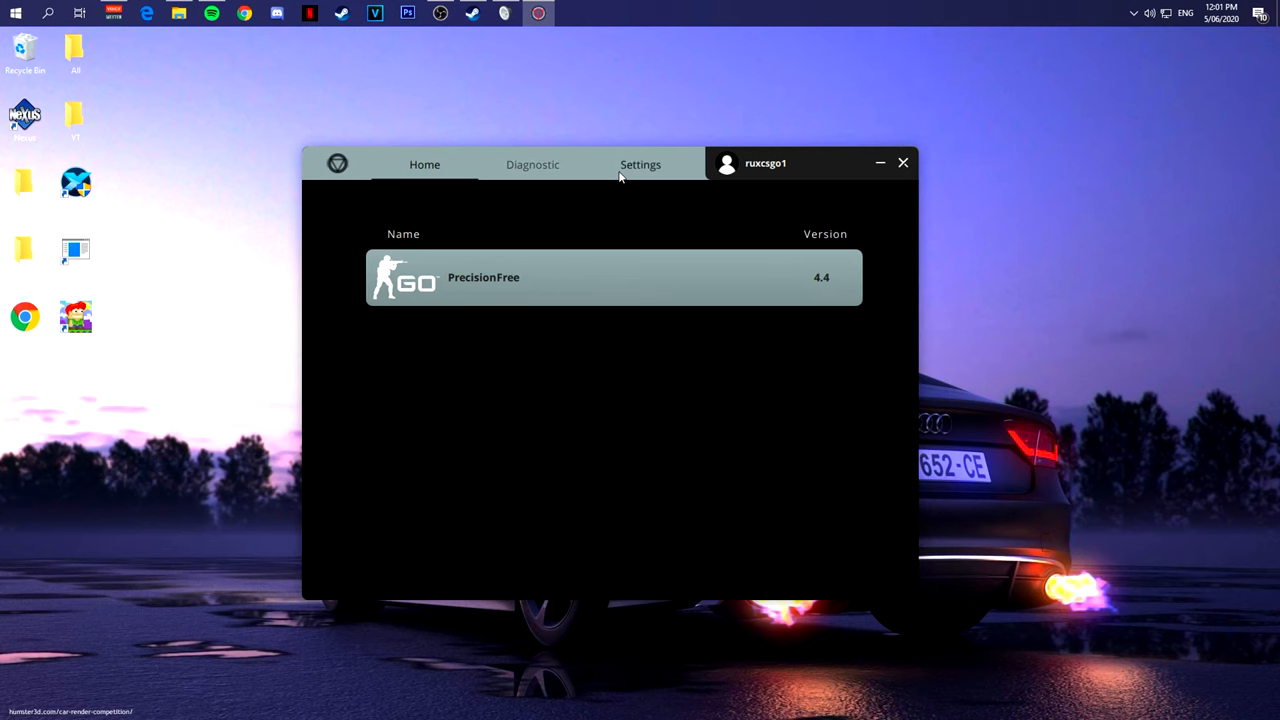
{"action": "mouse_move", "coordinate": [490, 140]}
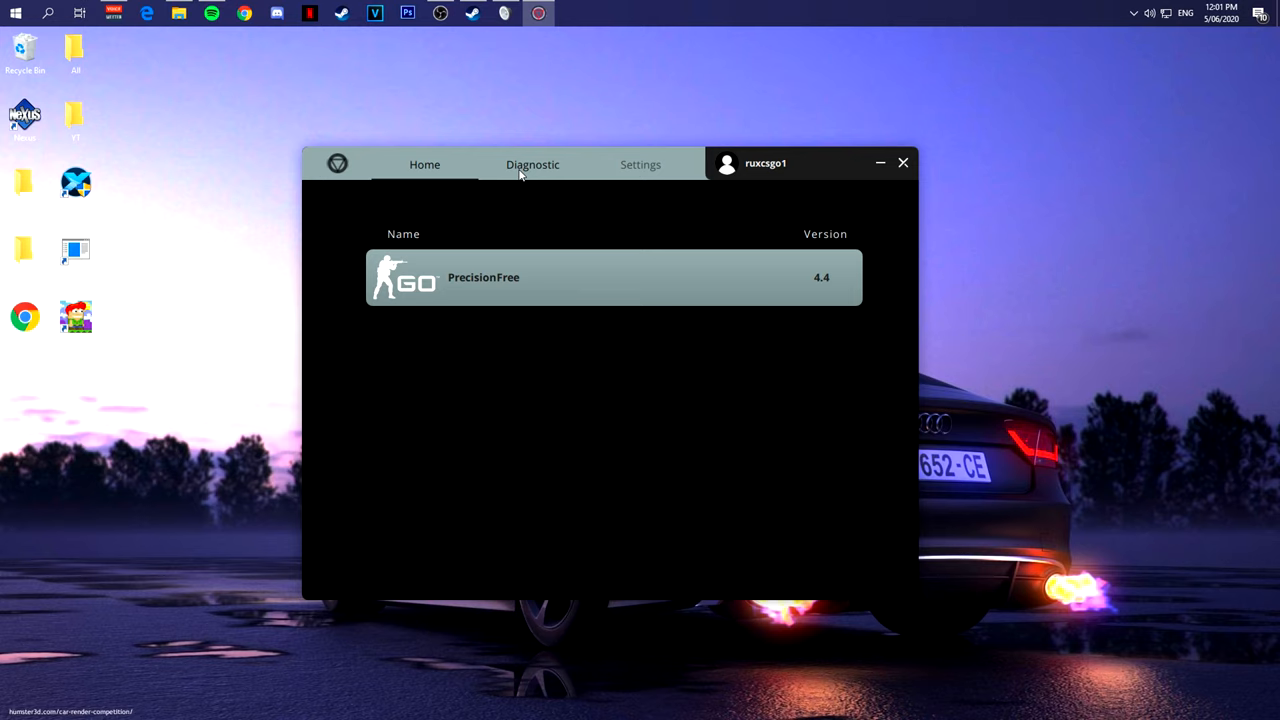
{"action": "mouse_move", "coordinate": [573, 150]}
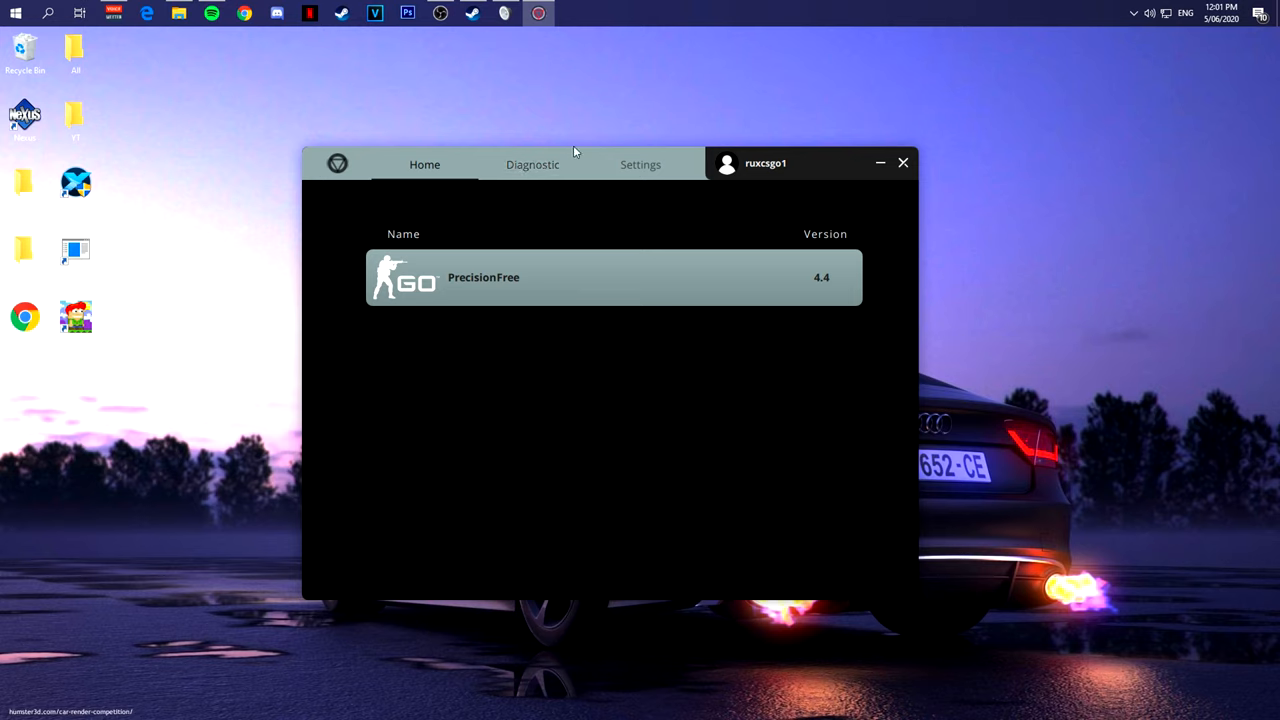
{"action": "mouse_move", "coordinate": [617, 165]}
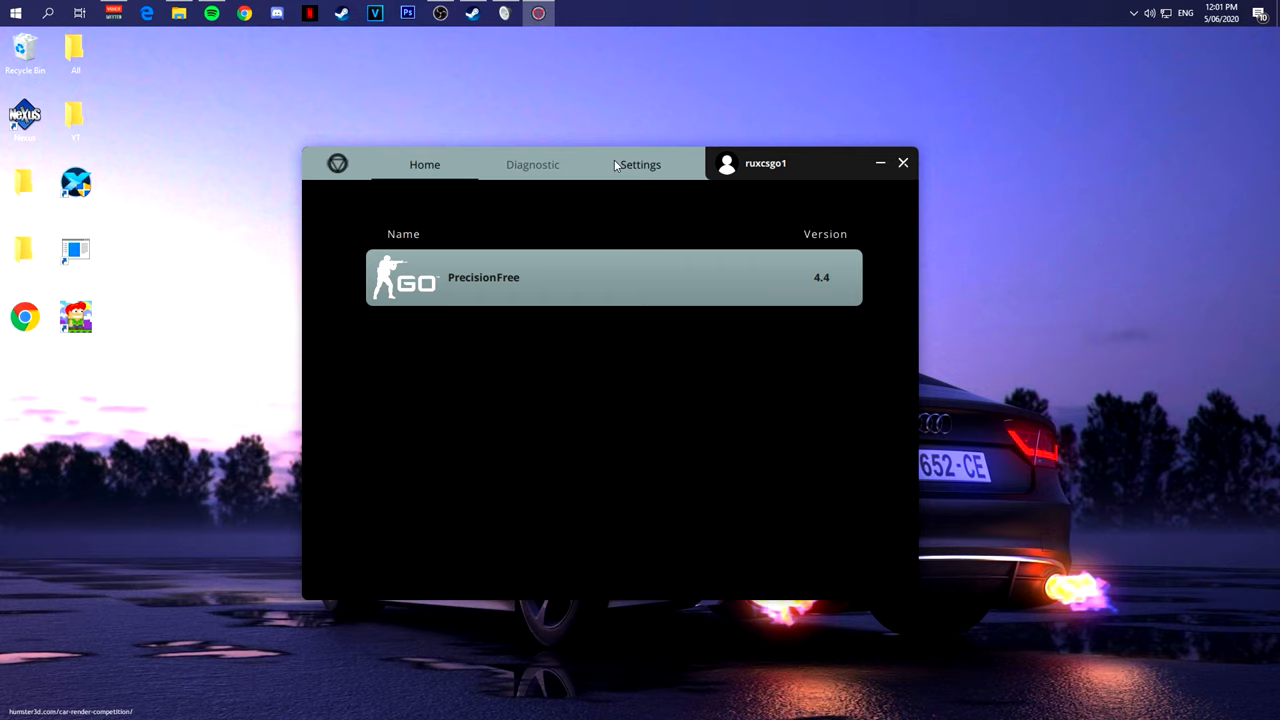
{"action": "mouse_move", "coordinate": [641, 171]}
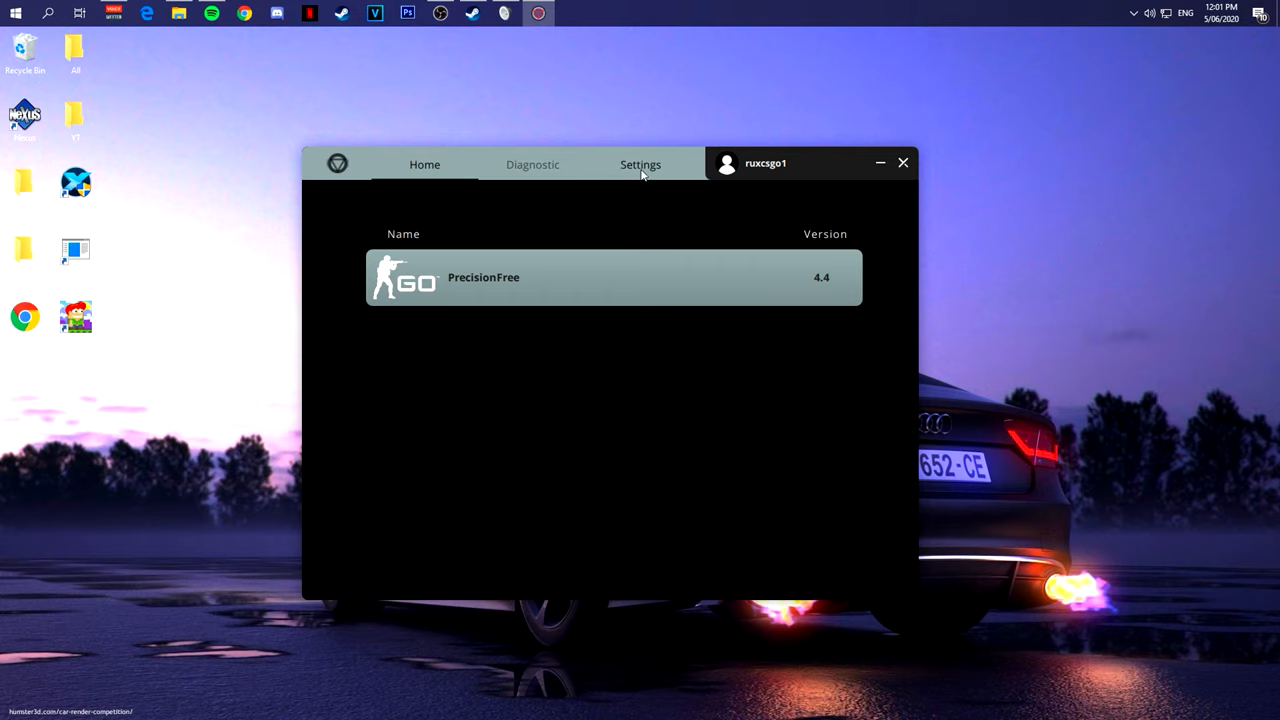
- Raise the loader's load delay to maximum, then load PrecisionFree
{"action": "left_click", "coordinate": [640, 164]}
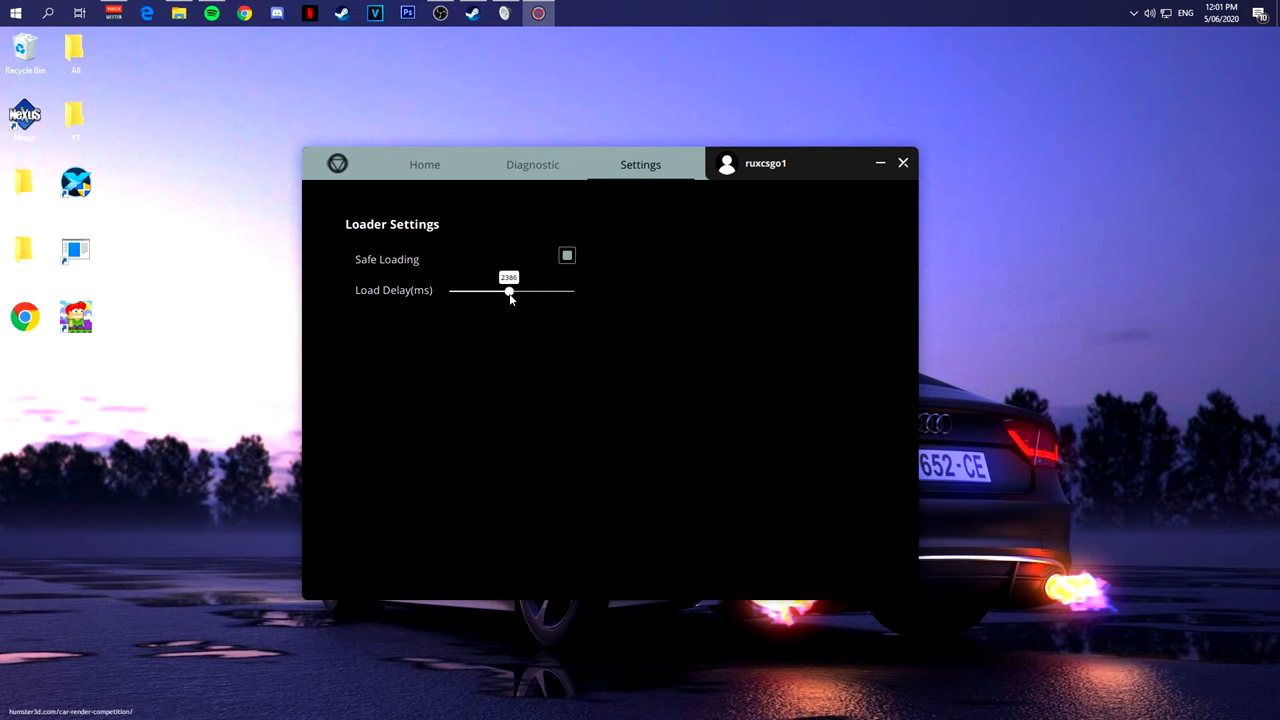
{"action": "left_click_drag", "start_coordinate": [510, 291], "coordinate": [570, 291]}
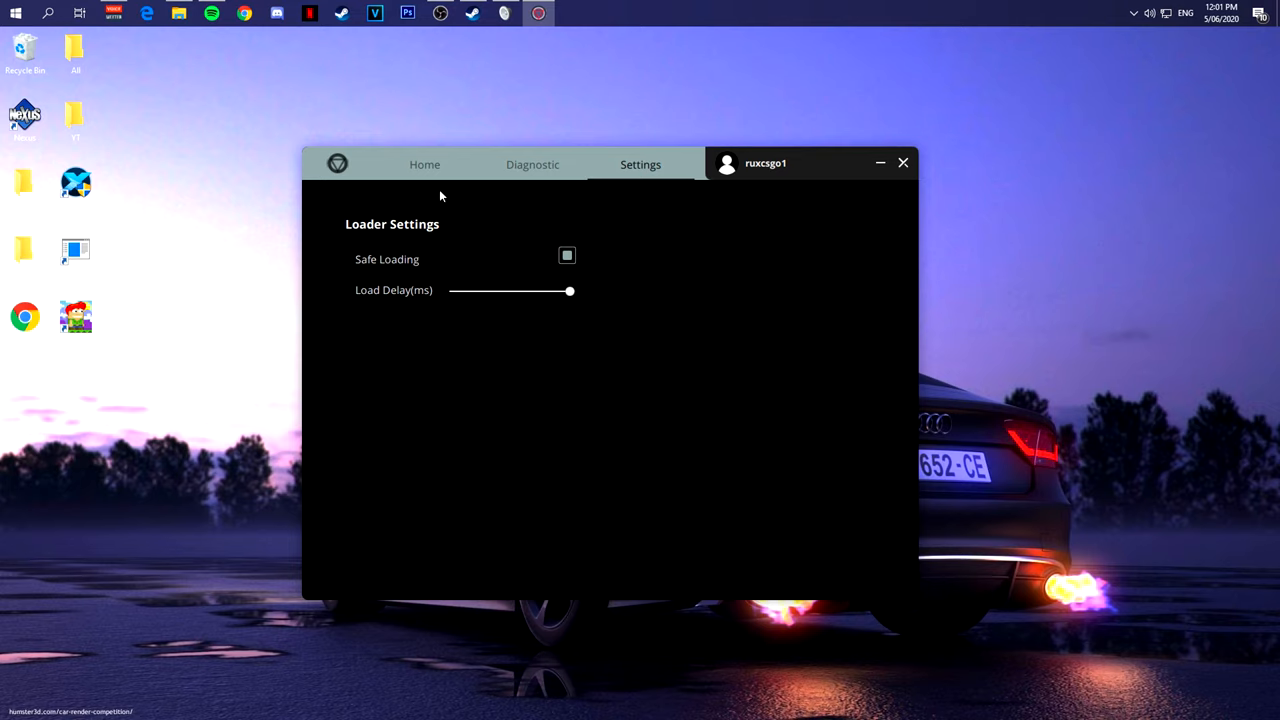
{"action": "left_click", "coordinate": [424, 164]}
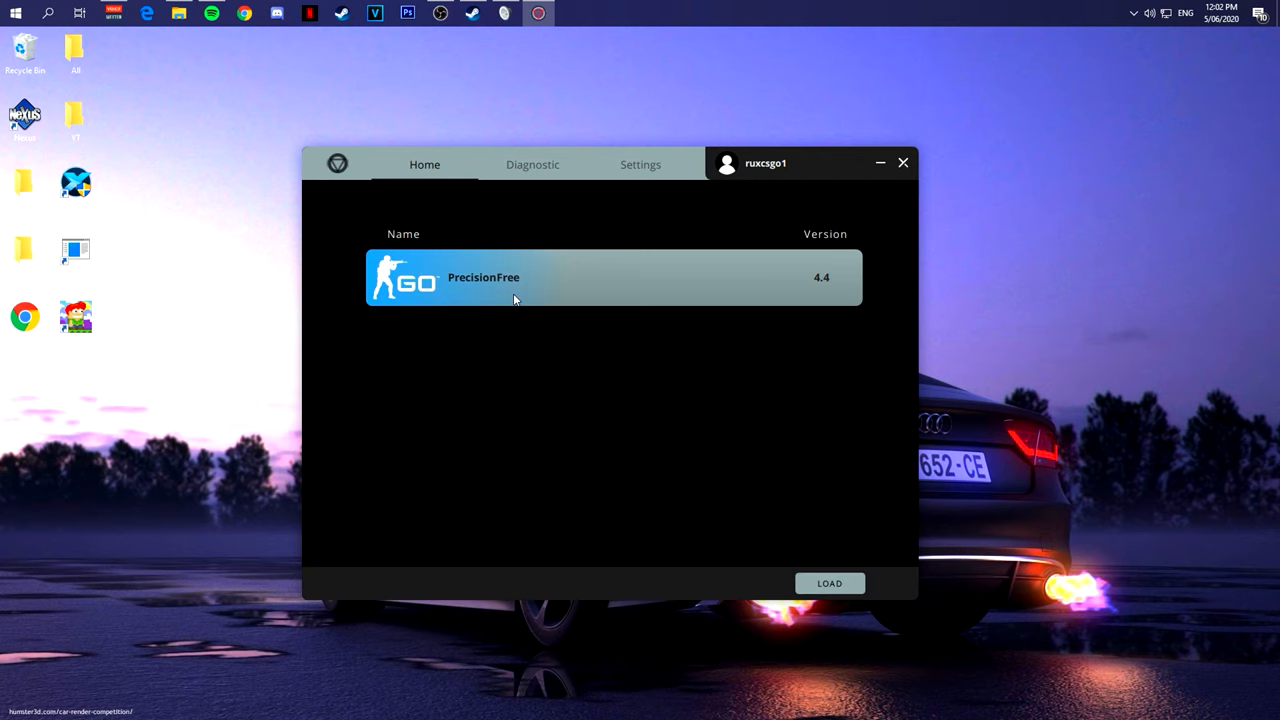
{"action": "left_click", "coordinate": [829, 583]}
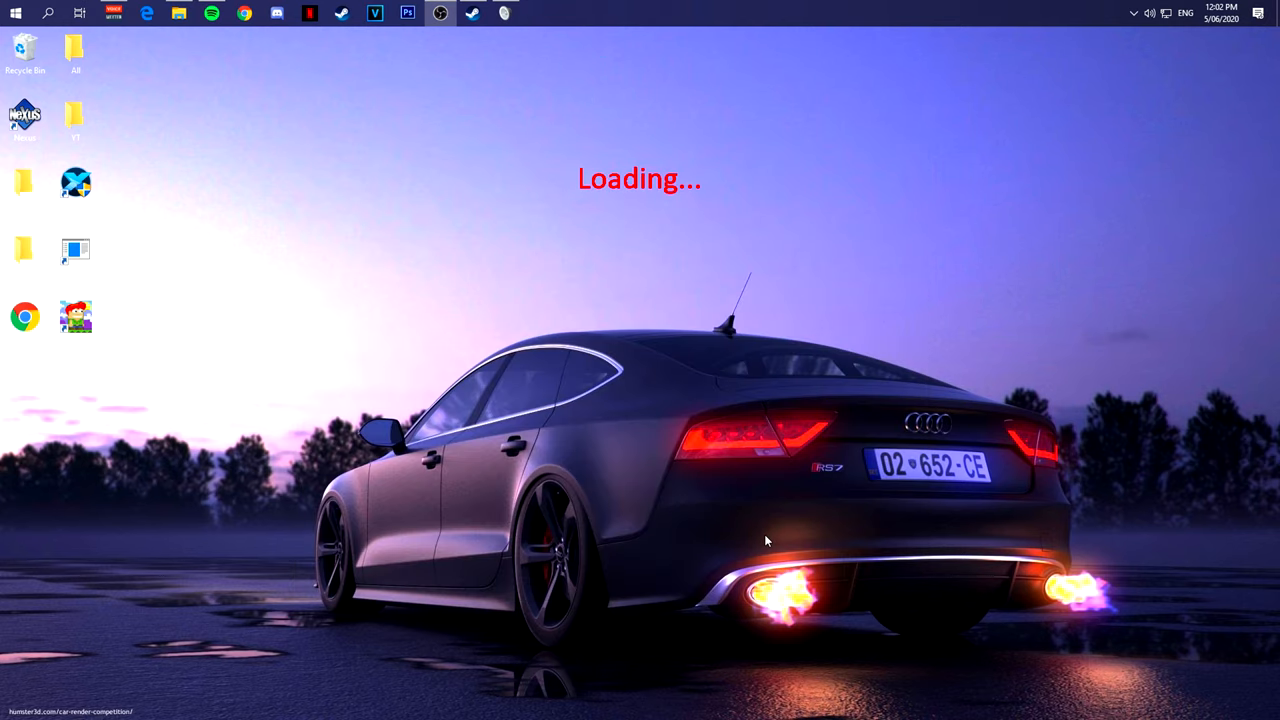
{"action": "mouse_move", "coordinate": [587, 285]}
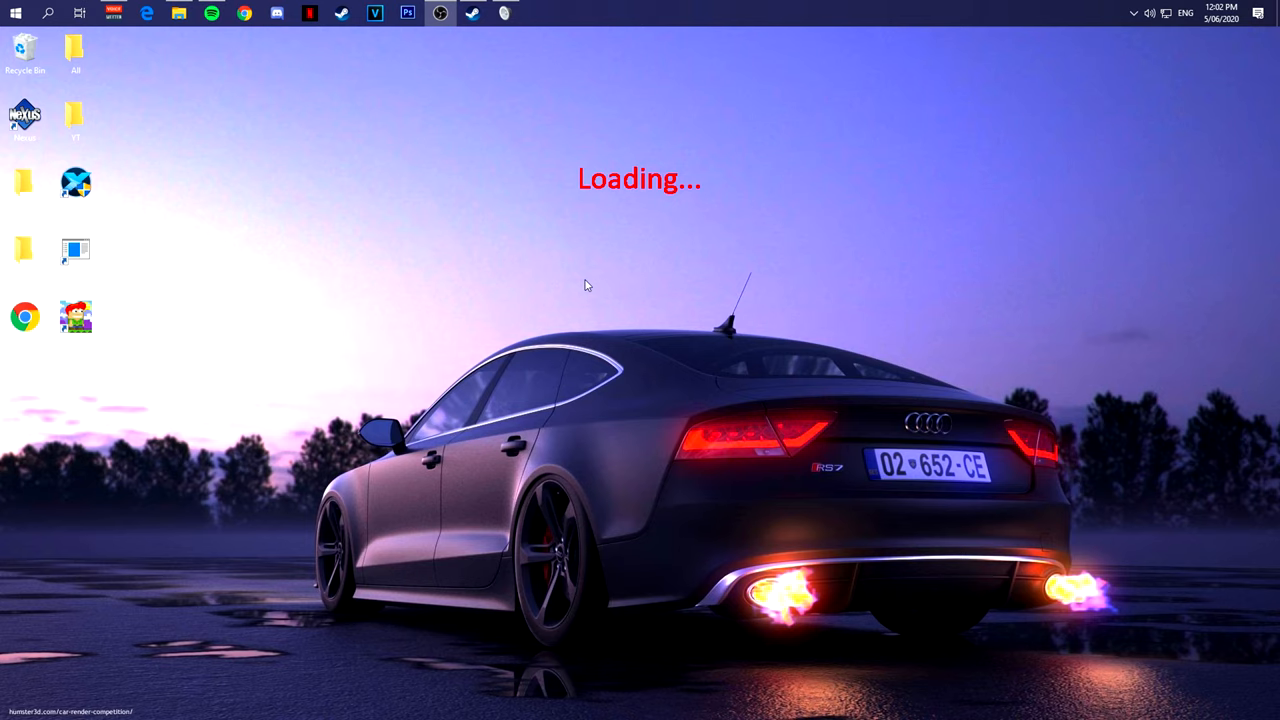
{"action": "mouse_move", "coordinate": [440, 13]}
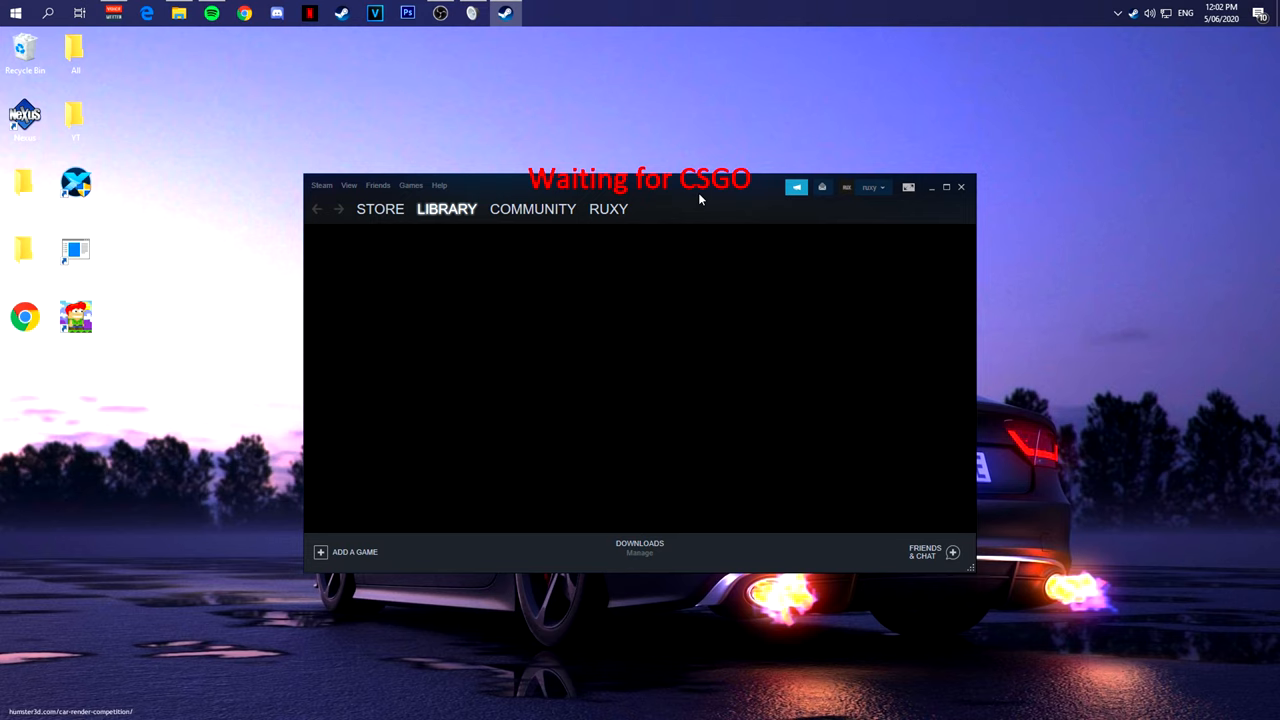
- Launch Counter-Strike: Global Offensive from the Steam library's game list
{"action": "left_click", "coordinate": [446, 208]}
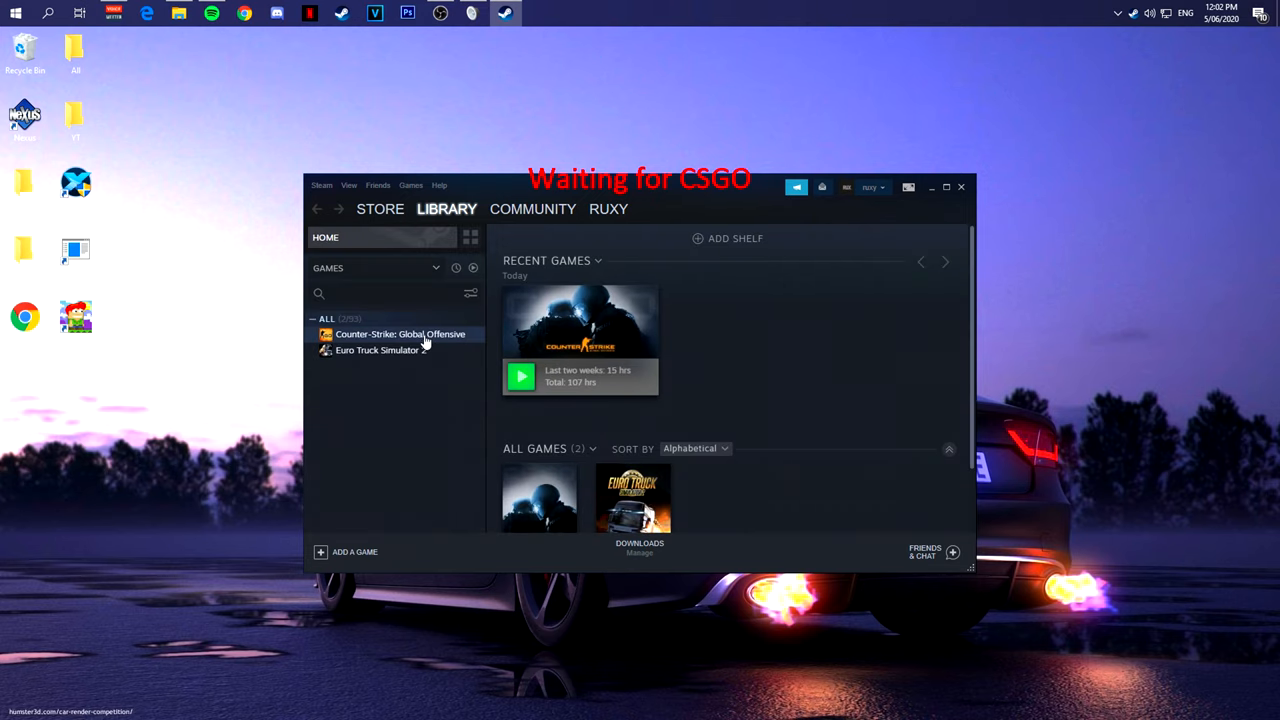
{"action": "left_click", "coordinate": [400, 334]}
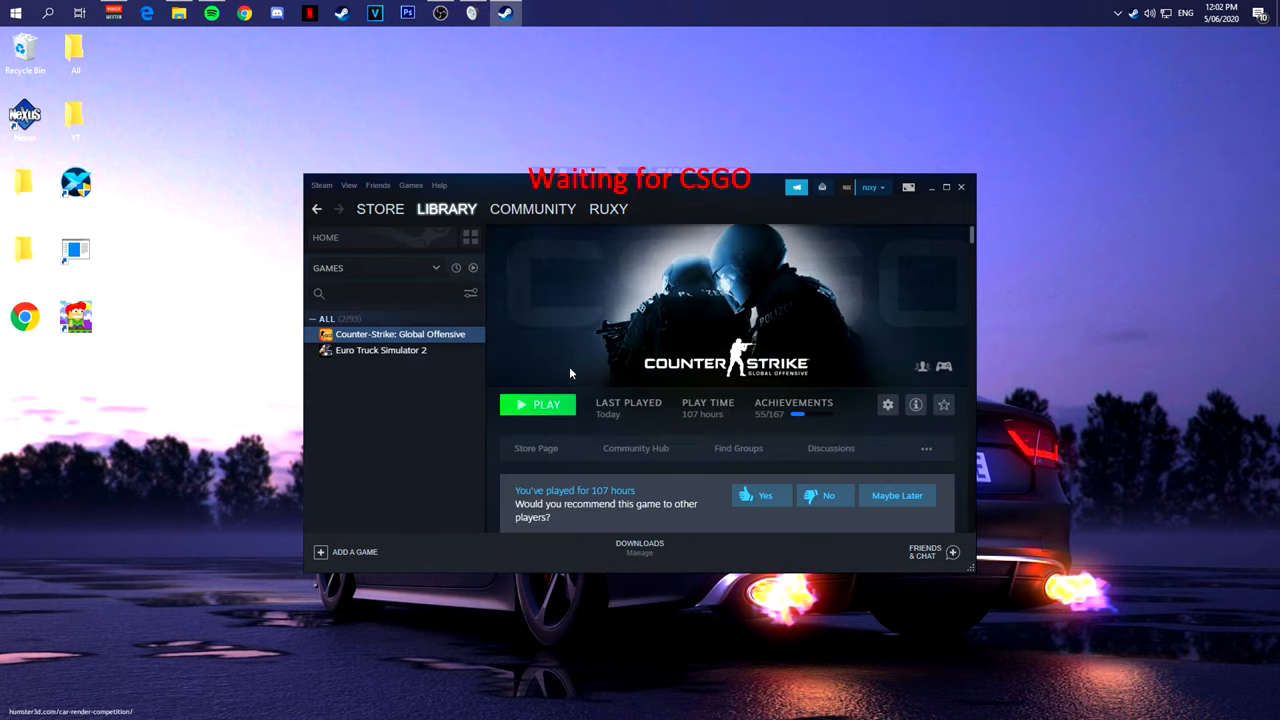
{"action": "left_click", "coordinate": [546, 404]}
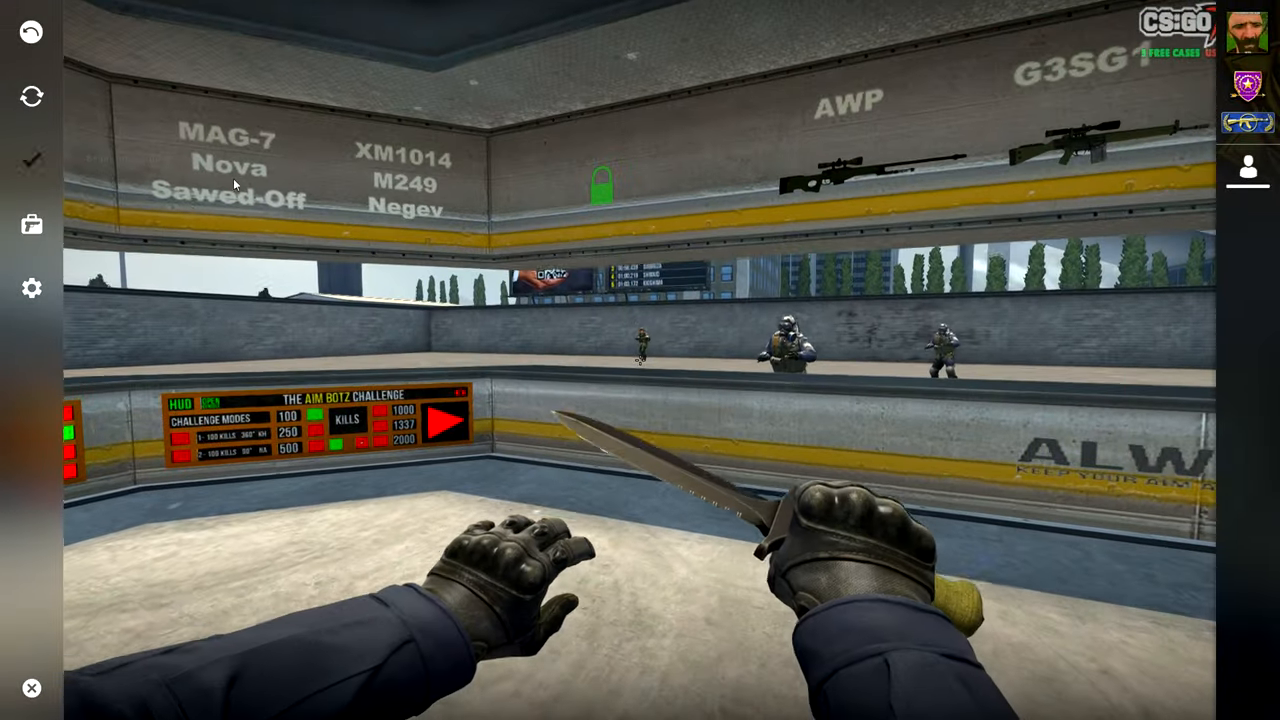
- Open the in-game cheat menu and view its Config and Hud pages
{"action": "left_click", "coordinate": [1063, 167]}
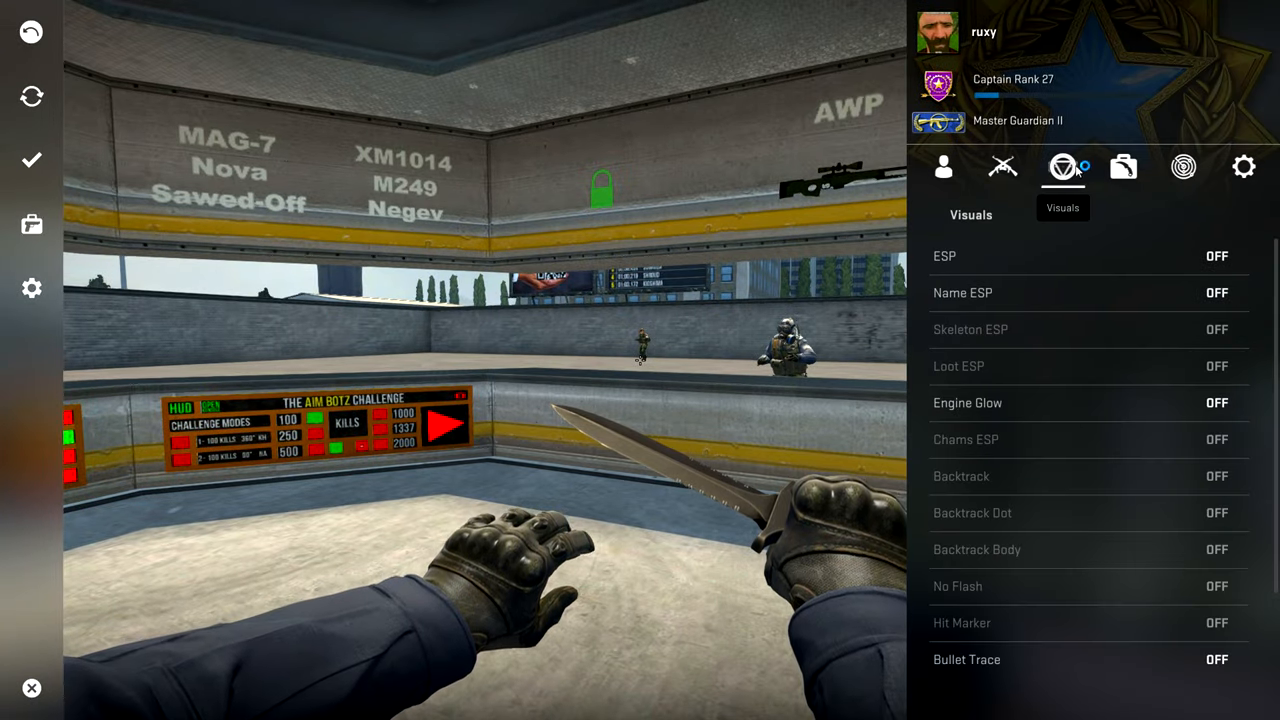
{"action": "left_click", "coordinate": [1243, 167]}
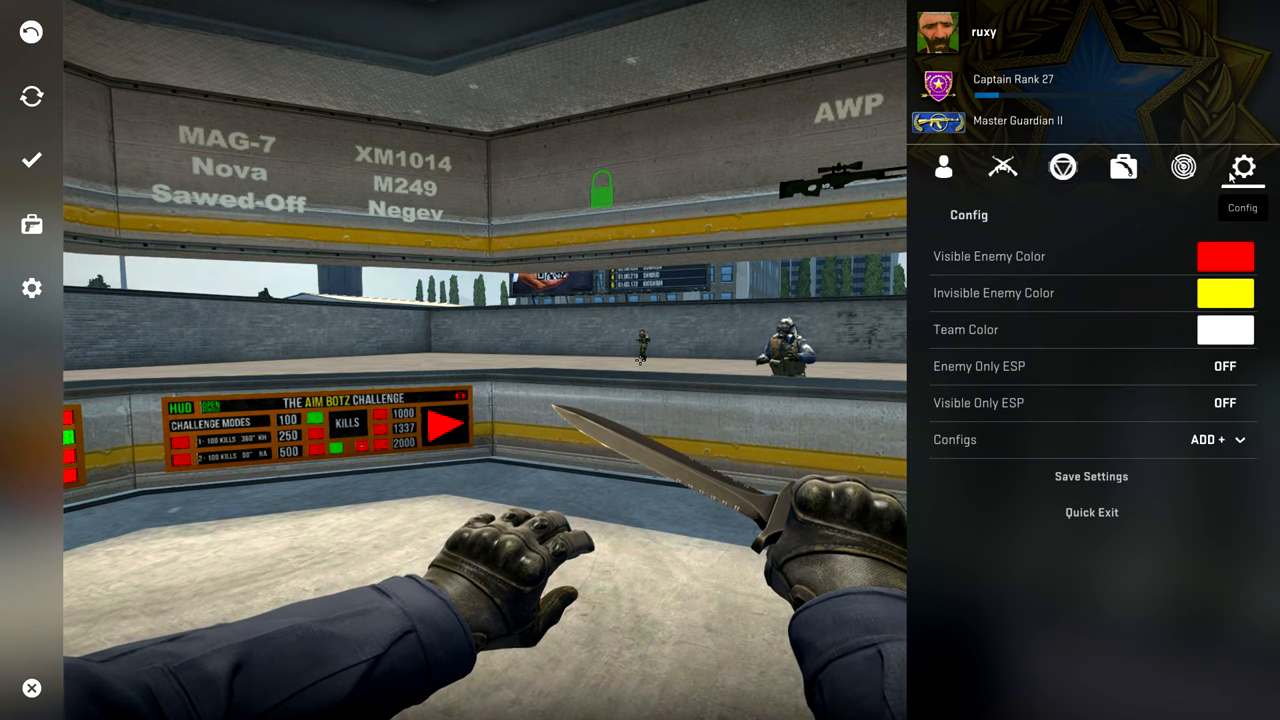
{"action": "left_click", "coordinate": [1183, 167]}
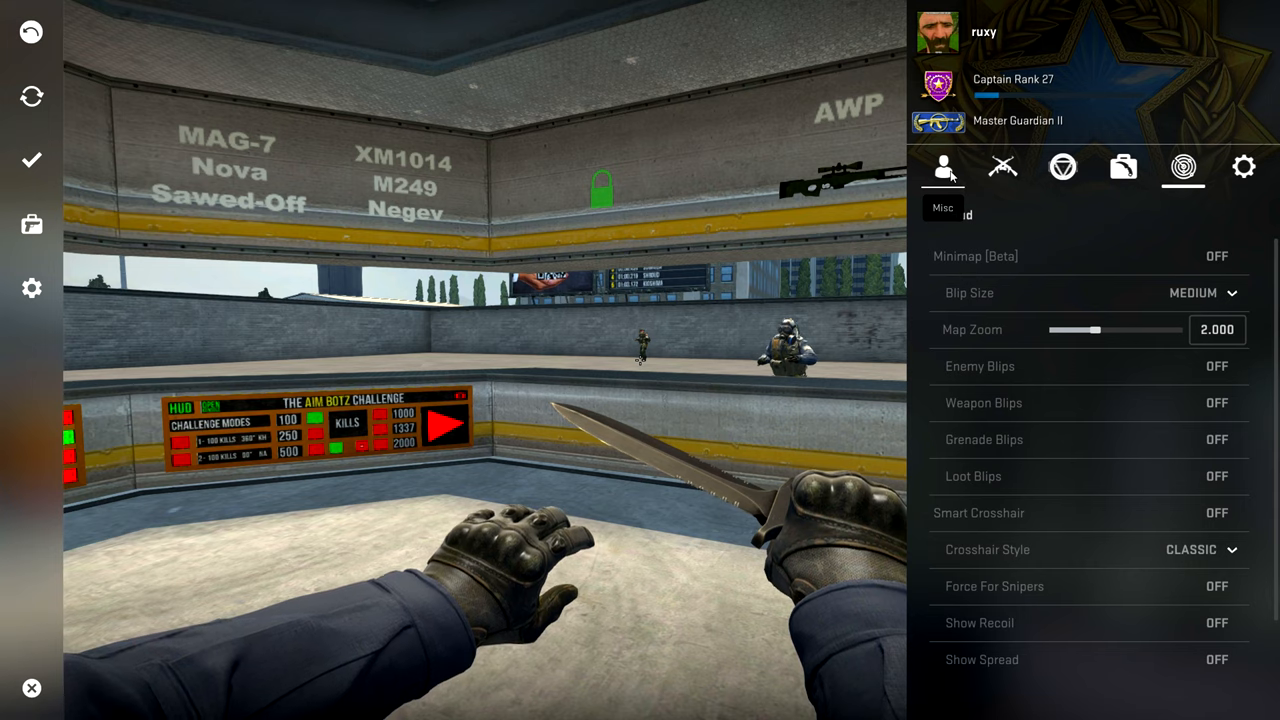
- Turn on Auto Strafe, reopen the menu with Tab, and enable Rank Reveal
{"action": "scroll", "scroll_direction": "down", "scroll_amount": 3}
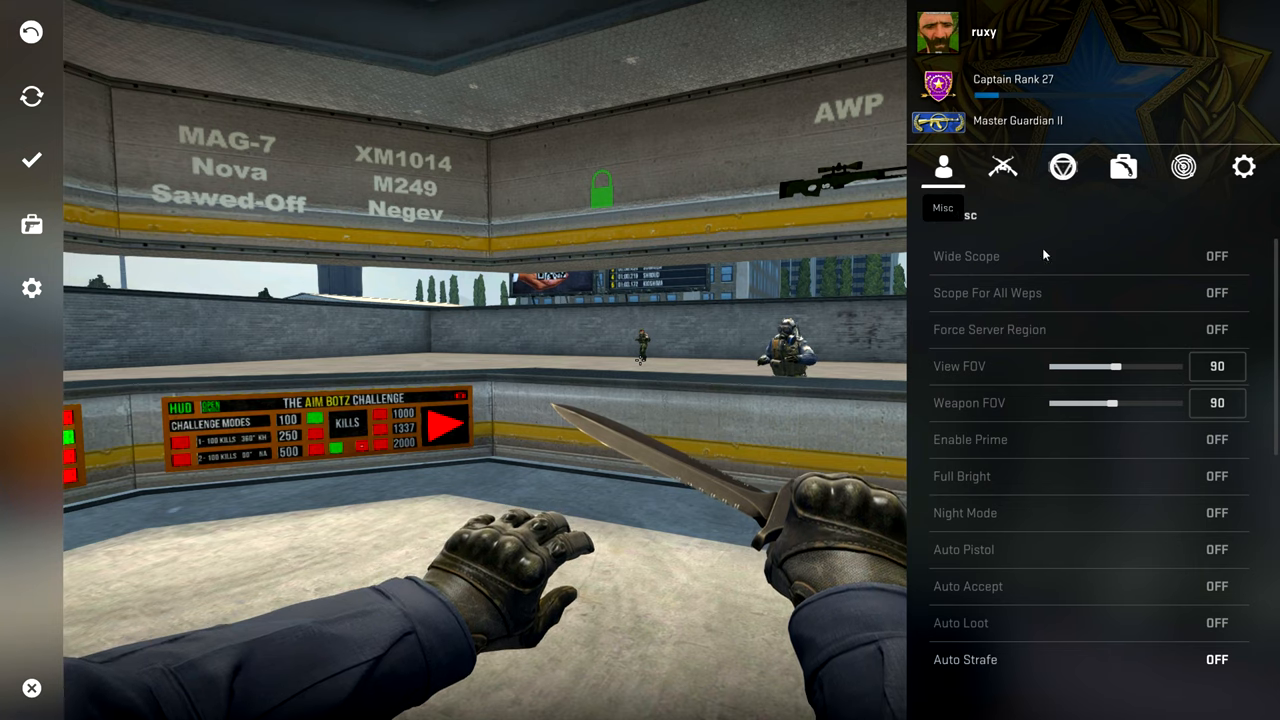
{"action": "scroll", "scroll_direction": "down", "scroll_amount": 3}
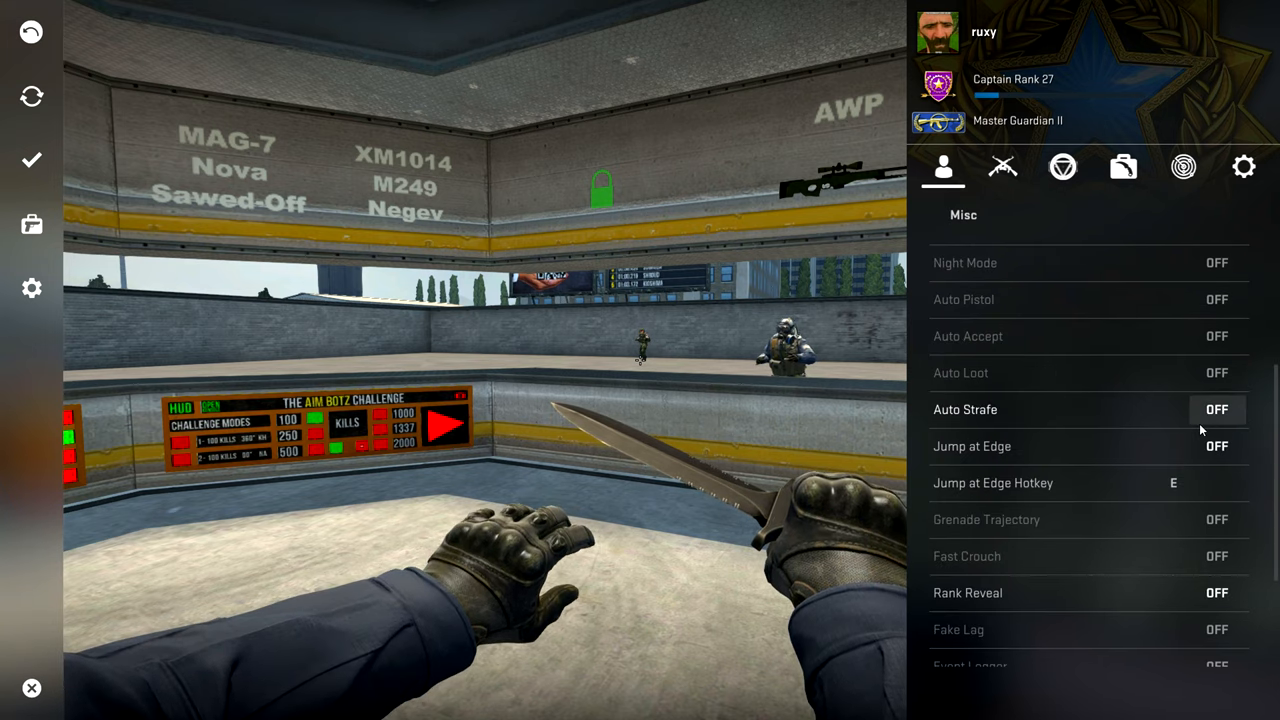
{"action": "left_click", "coordinate": [1217, 409]}
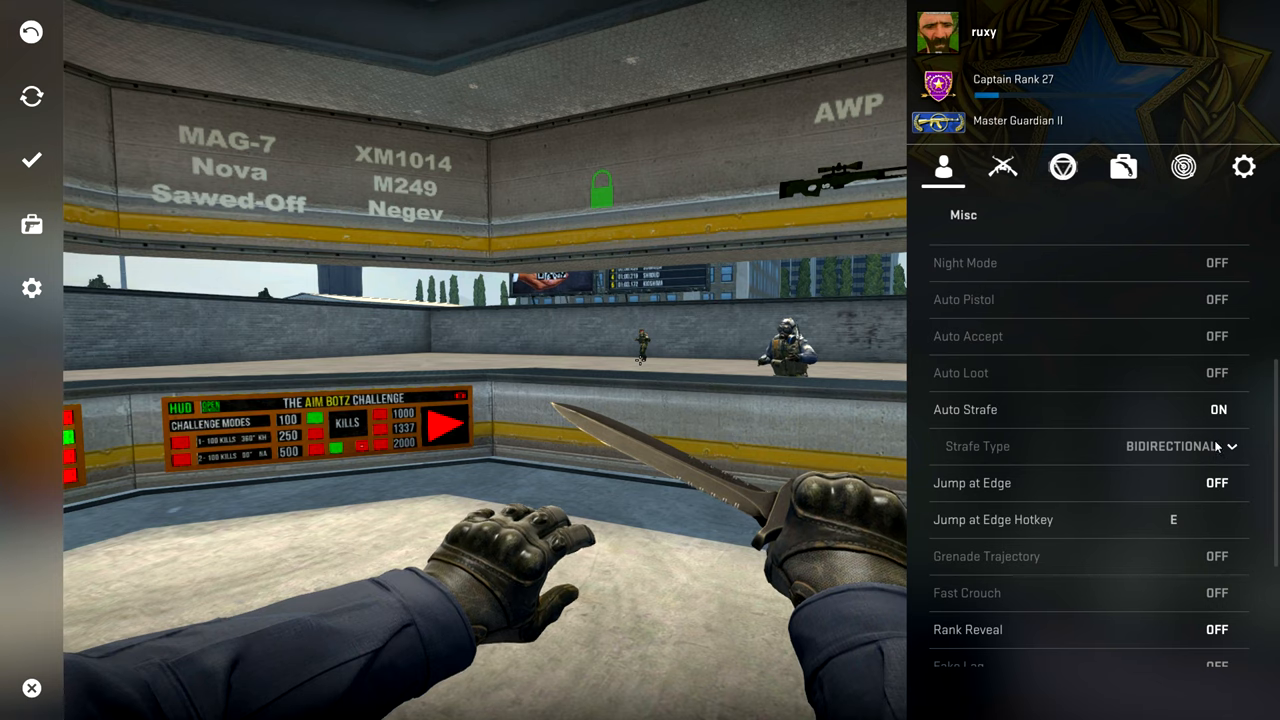
{"action": "scroll", "scroll_direction": "down", "scroll_amount": 3}
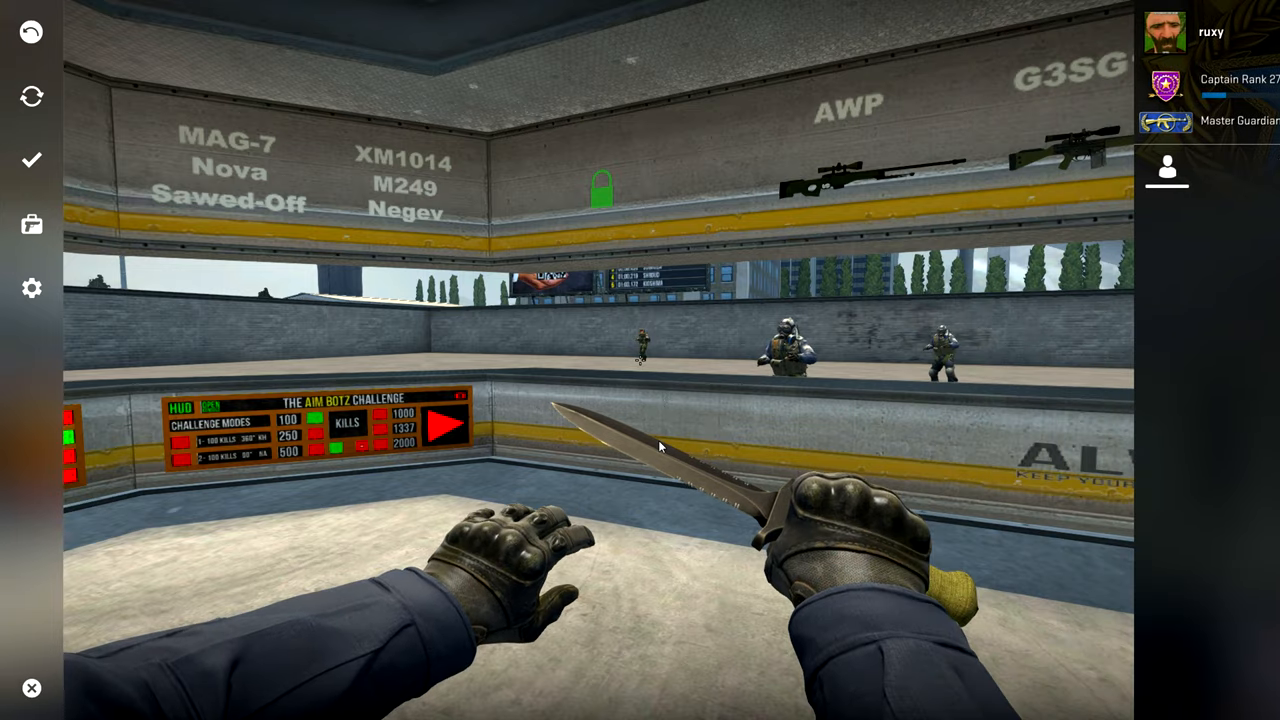
{"action": "key", "text": "Tab"}
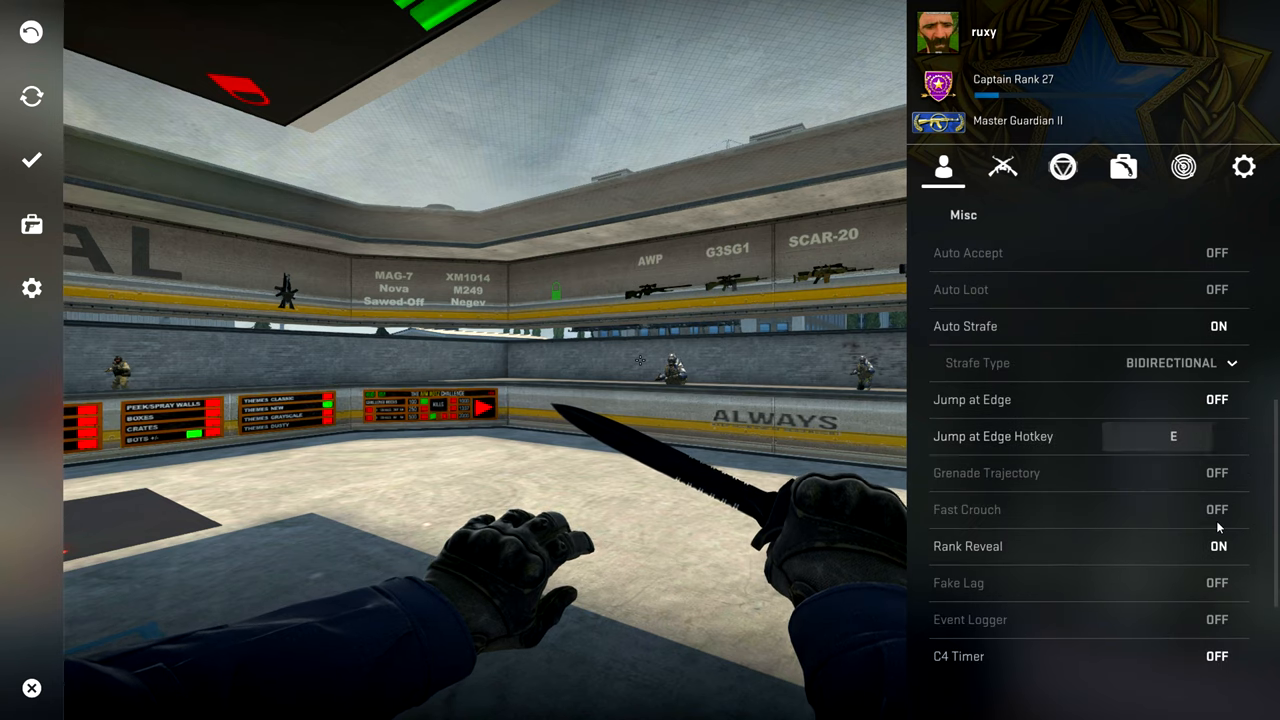
{"action": "scroll", "scroll_direction": "down", "scroll_amount": 3}
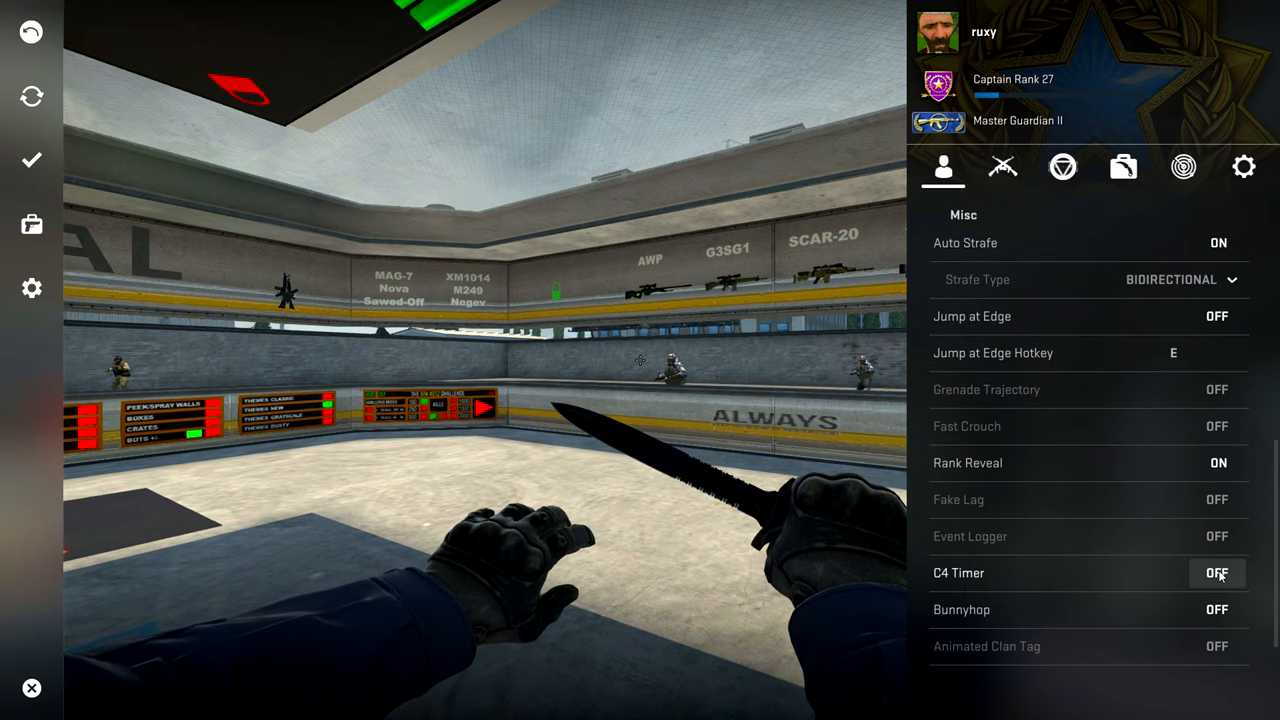
{"action": "left_click", "coordinate": [1217, 573]}
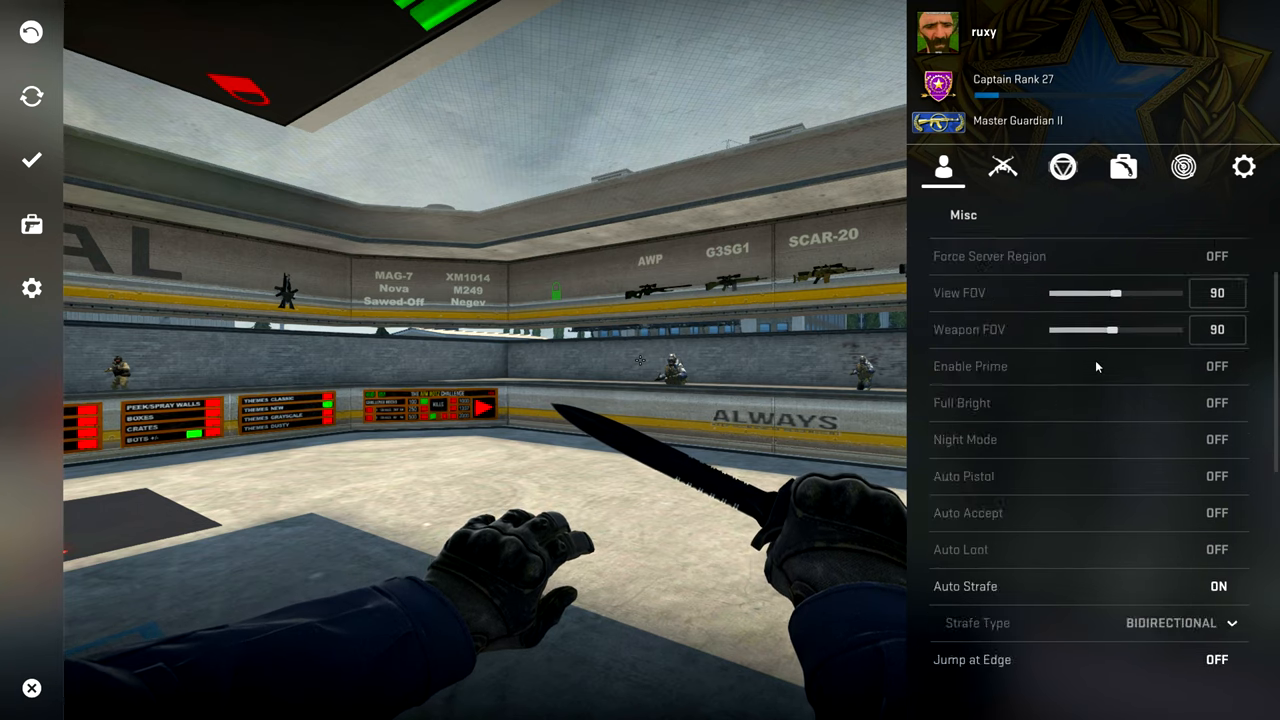
- Enable Triggerbot on the cheat's Combat page
{"action": "left_click", "coordinate": [1002, 167]}
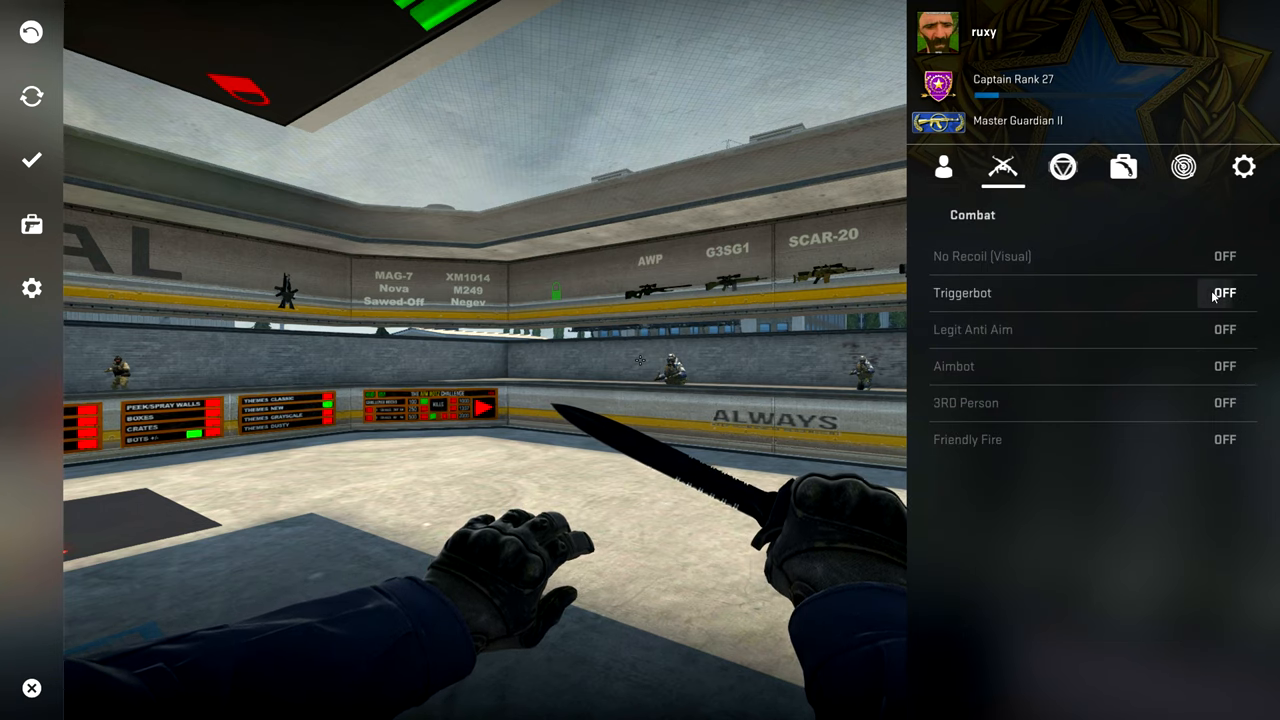
{"action": "left_click", "coordinate": [1224, 293]}
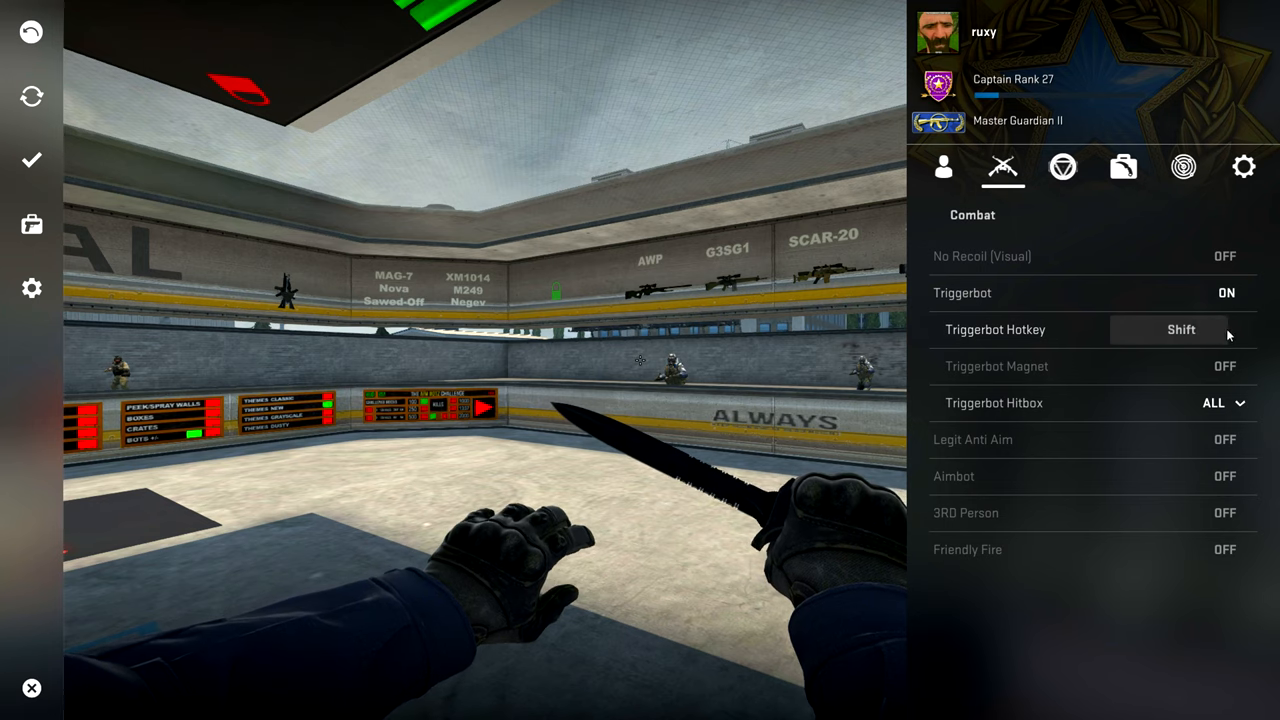
{"action": "mouse_move", "coordinate": [1220, 403]}
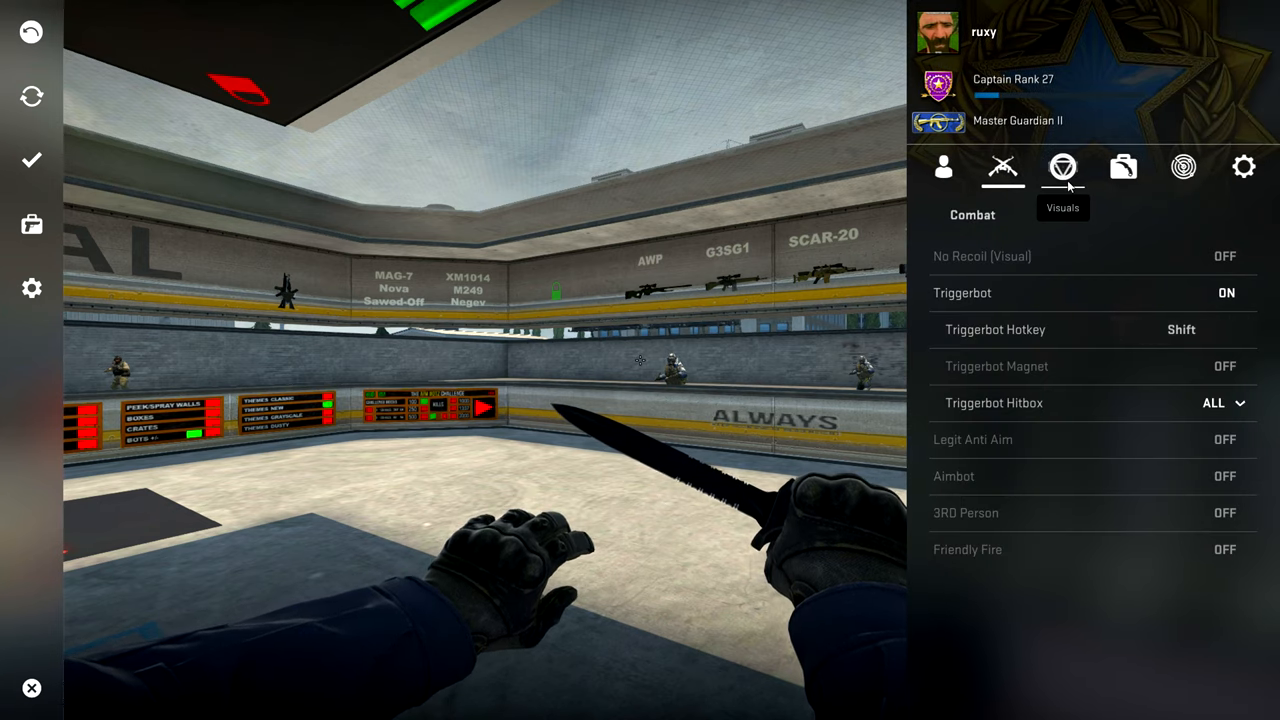
- In Visuals, toggle Name ESP on and back off, then view the Skin Changer page
{"action": "left_click", "coordinate": [1062, 167]}
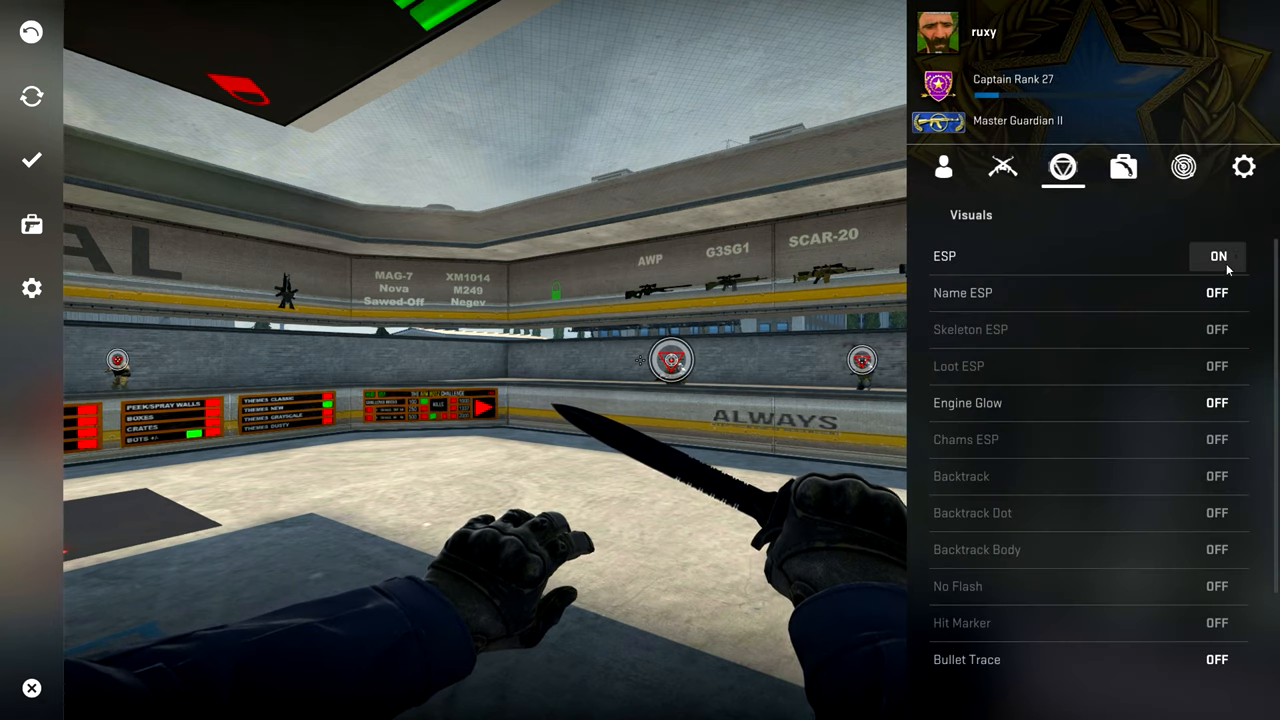
{"action": "left_click", "coordinate": [1217, 293]}
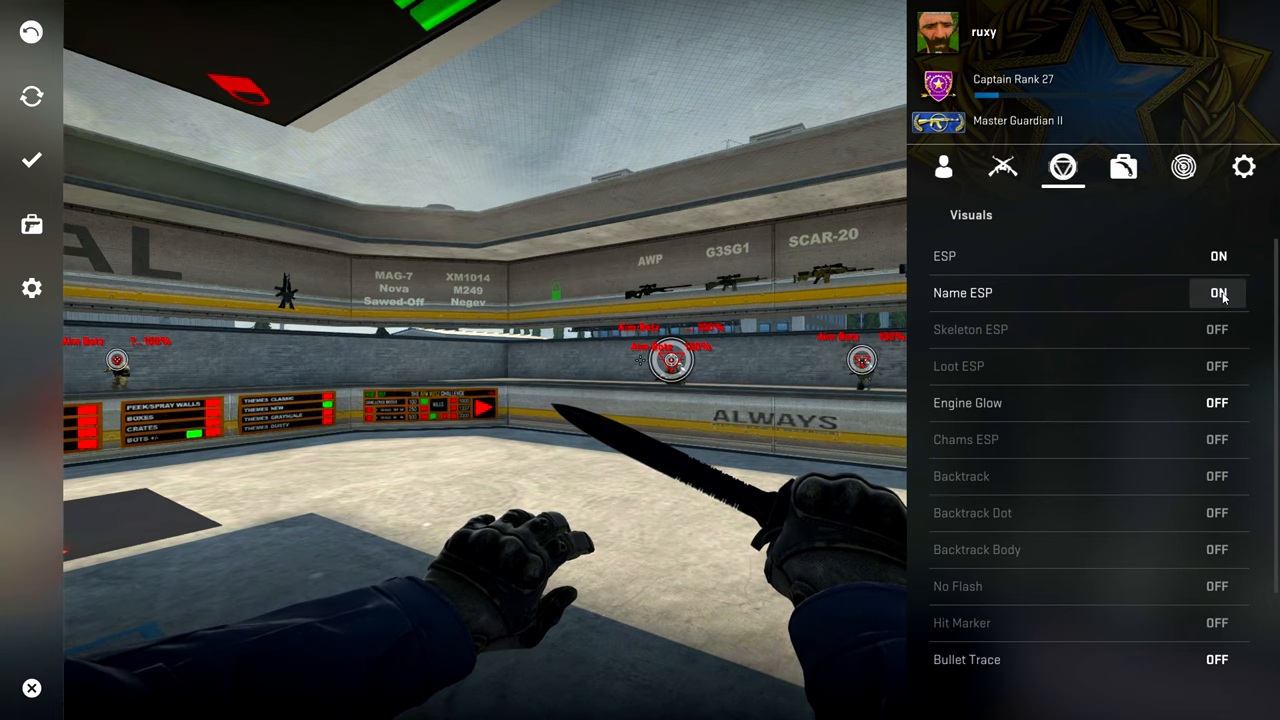
{"action": "left_click", "coordinate": [1217, 293]}
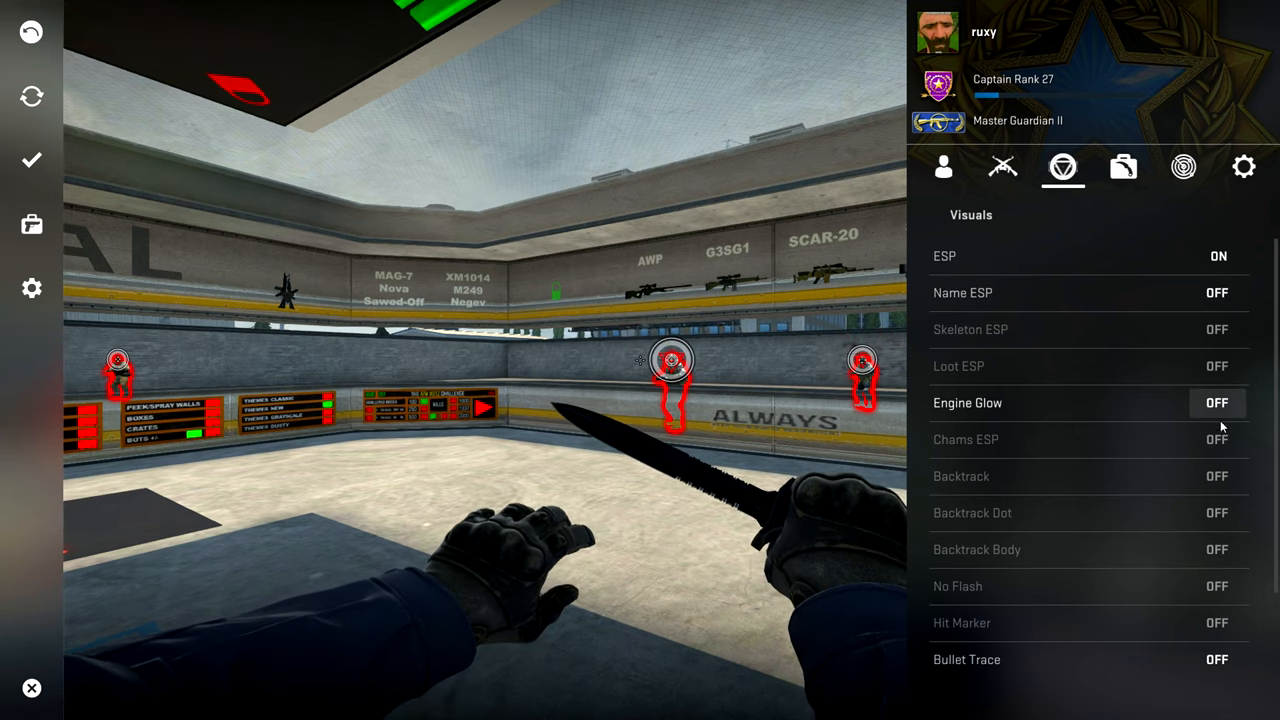
{"action": "scroll", "scroll_direction": "down", "scroll_amount": 3}
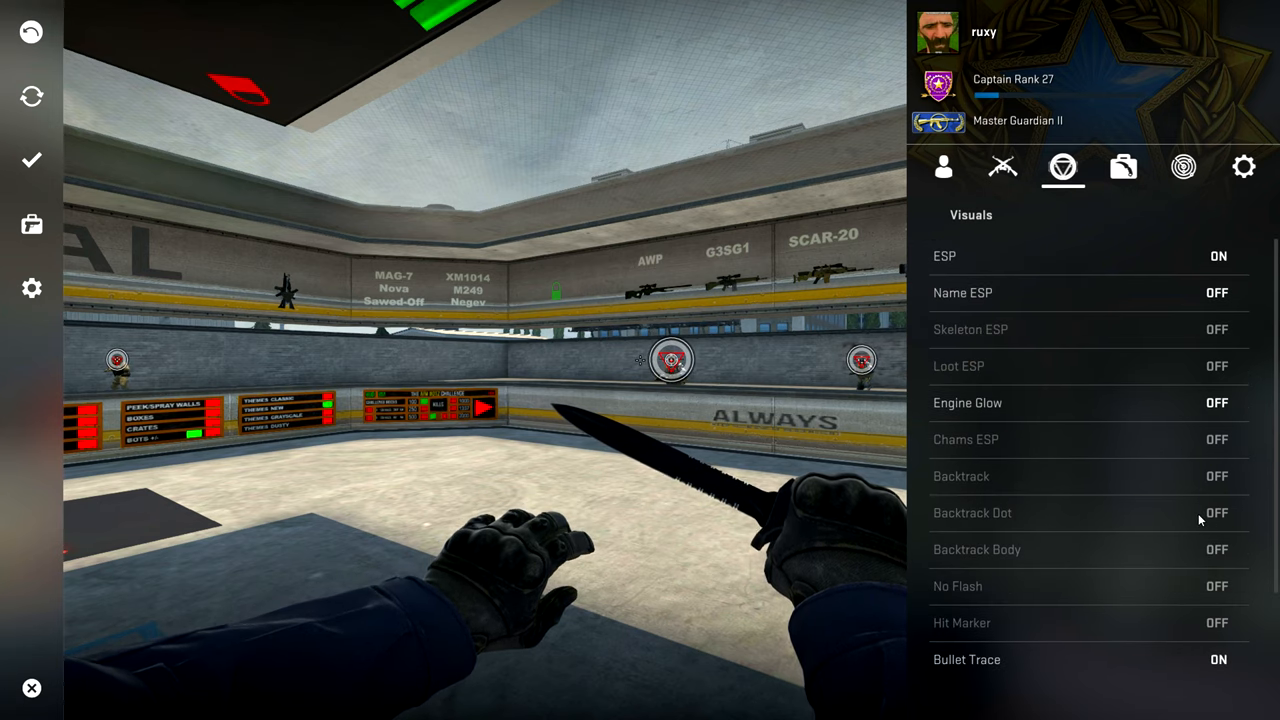
{"action": "left_click", "coordinate": [1122, 167]}
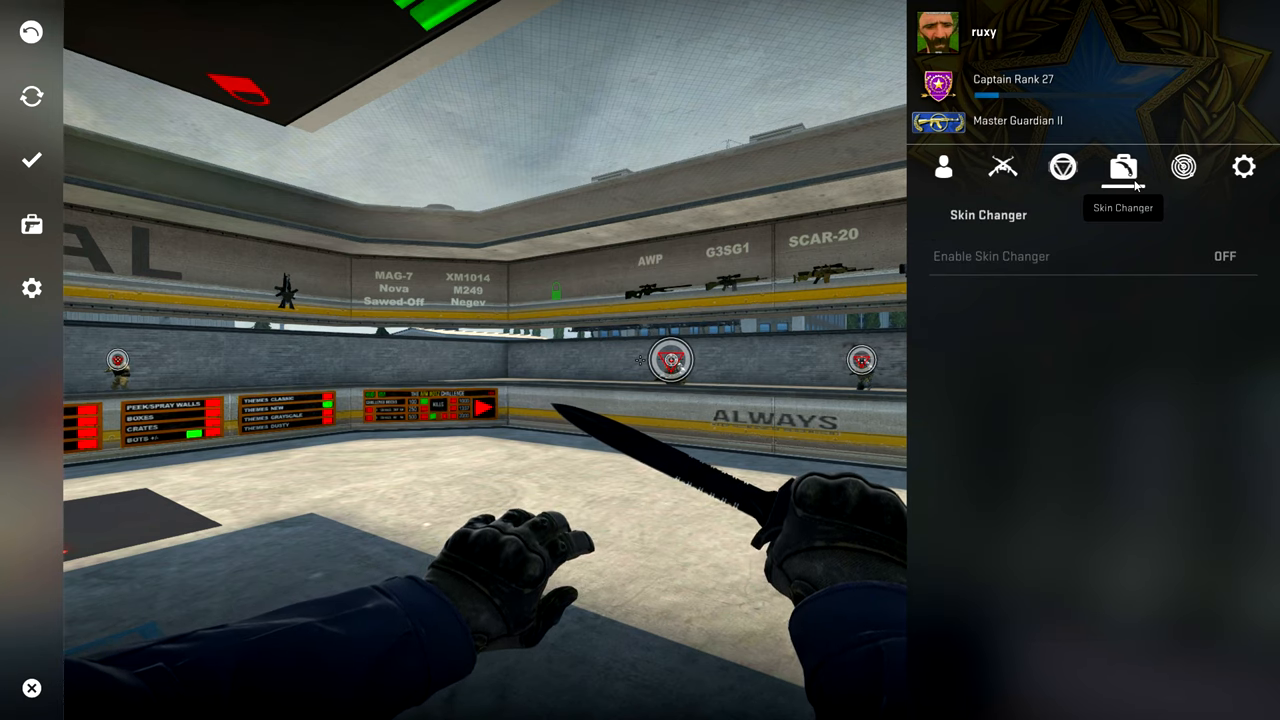
- Check the Hud page, switch Smoke Check off in Config, and return to Misc
{"action": "left_click", "coordinate": [1183, 167]}
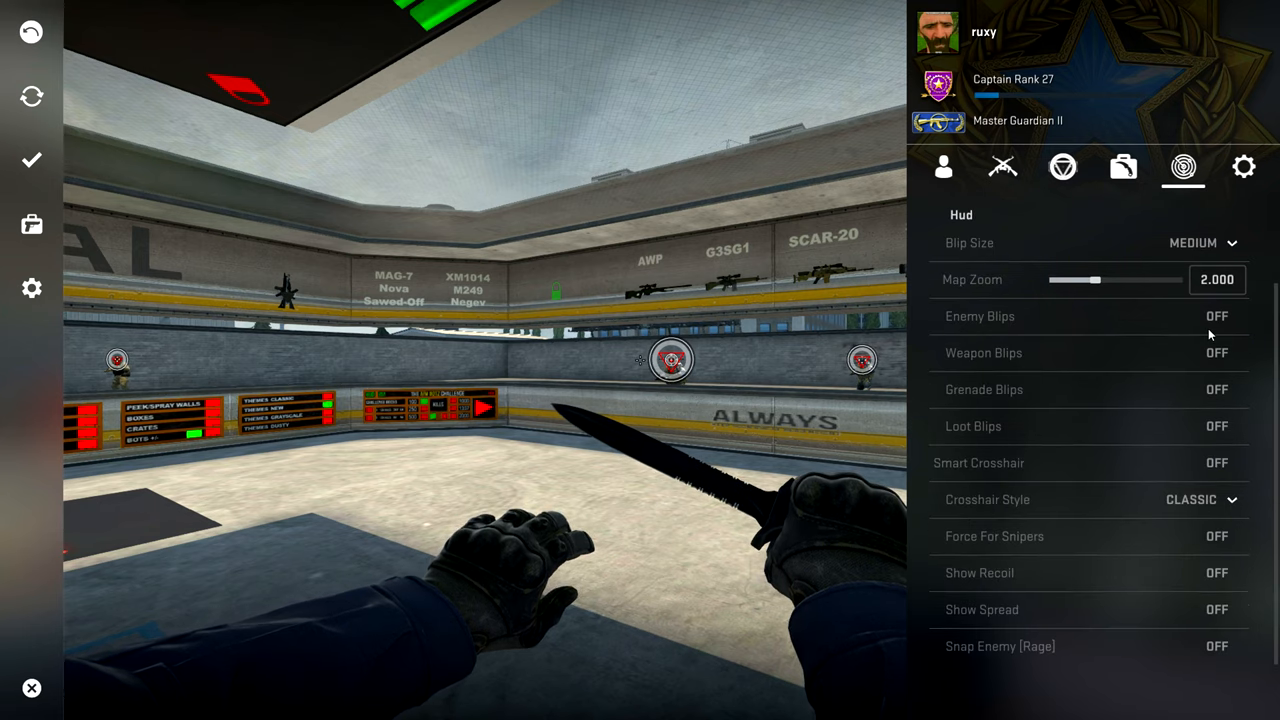
{"action": "left_click", "coordinate": [1243, 167]}
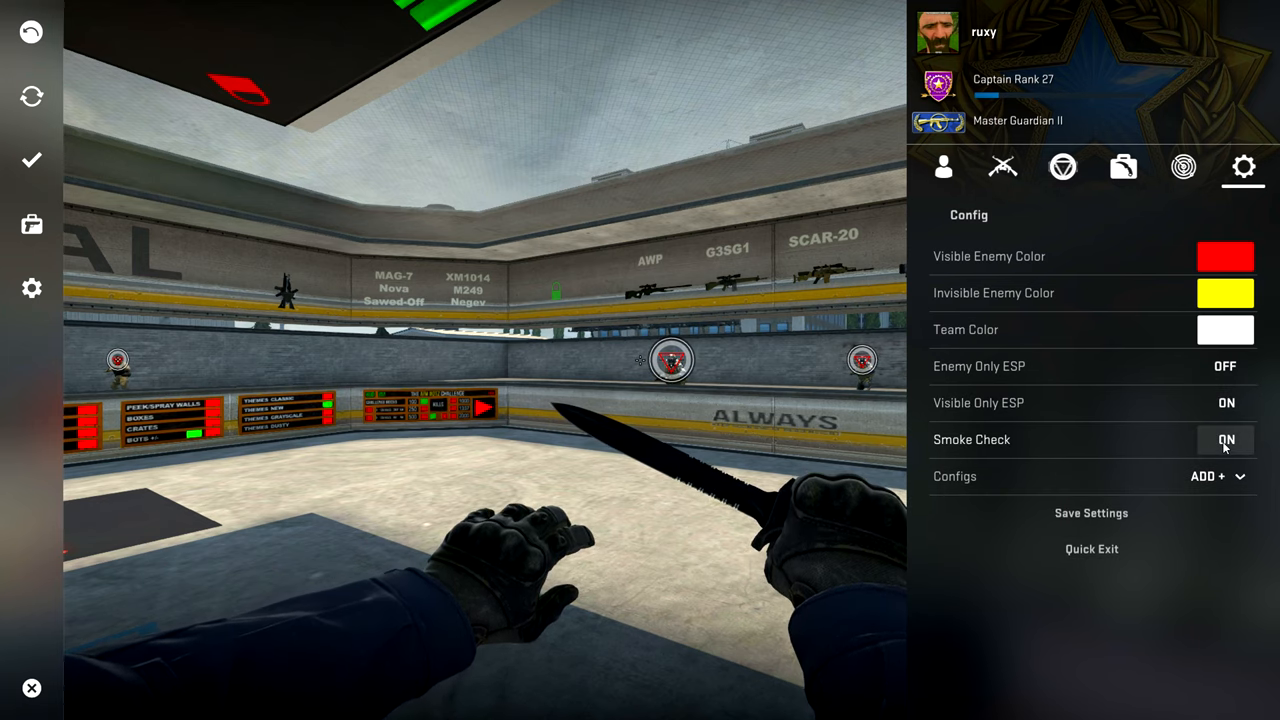
{"action": "left_click", "coordinate": [1225, 439]}
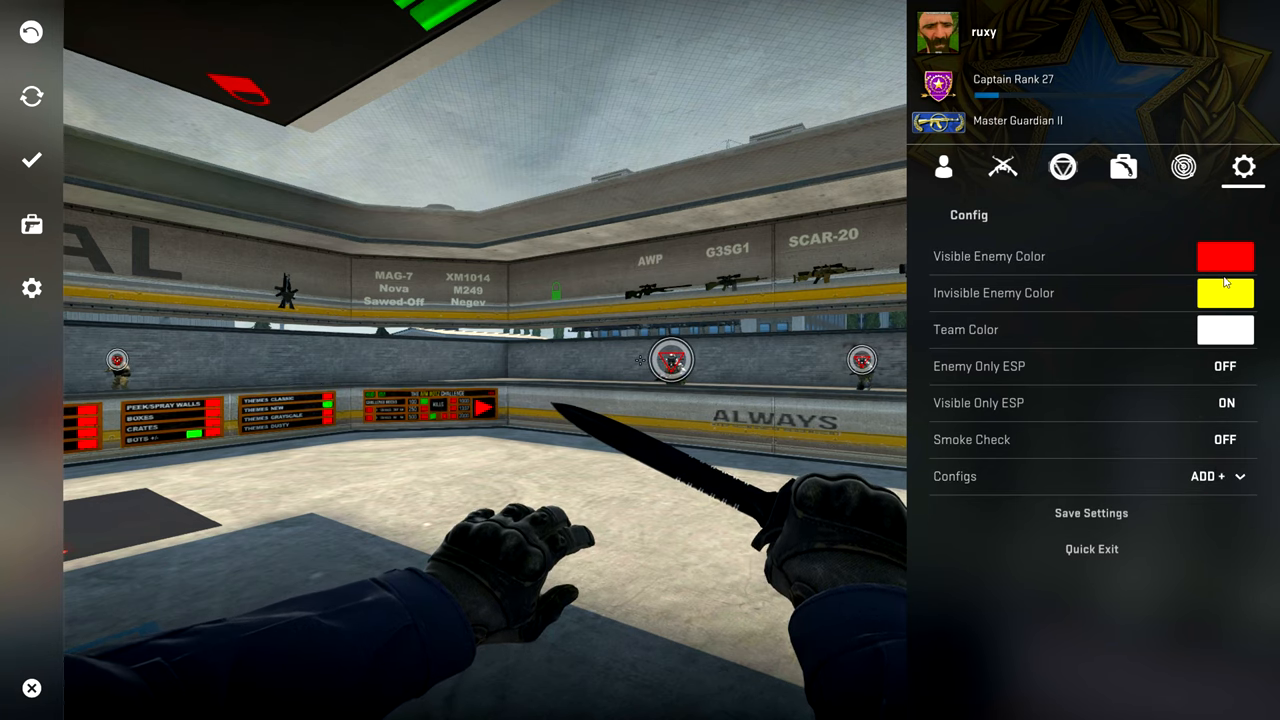
{"action": "mouse_move", "coordinate": [1180, 293]}
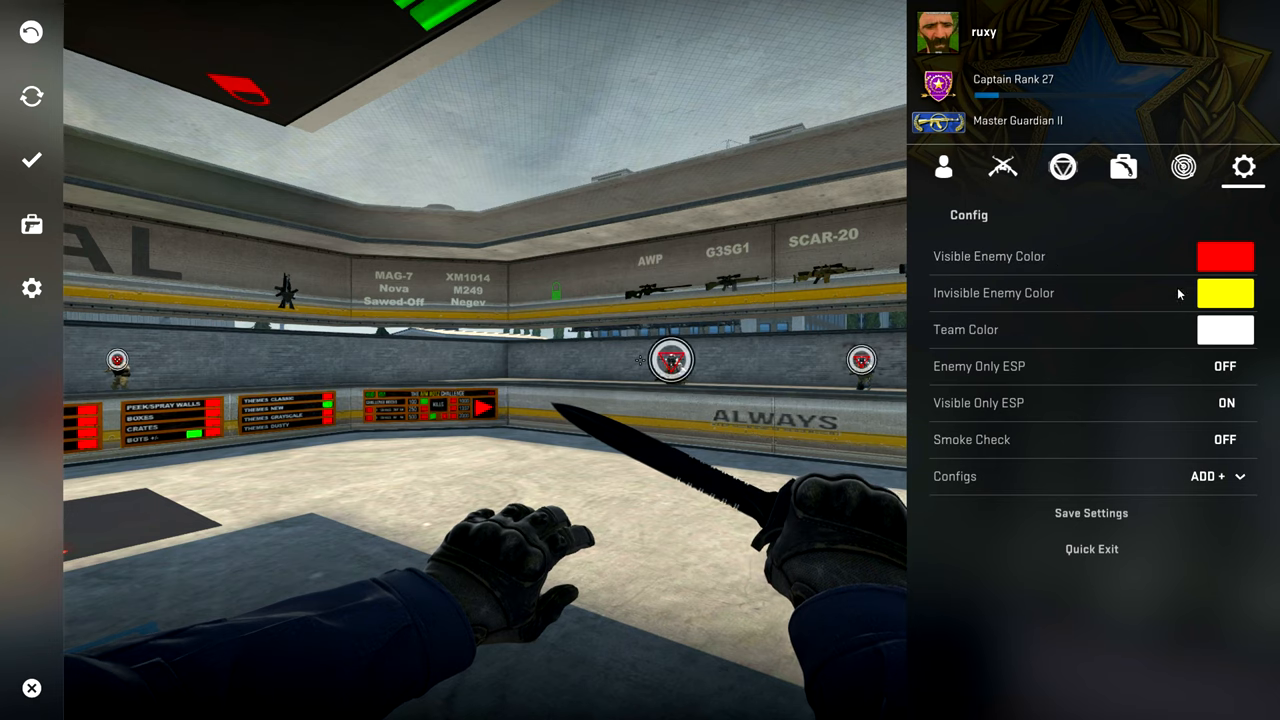
{"action": "left_click", "coordinate": [942, 167]}
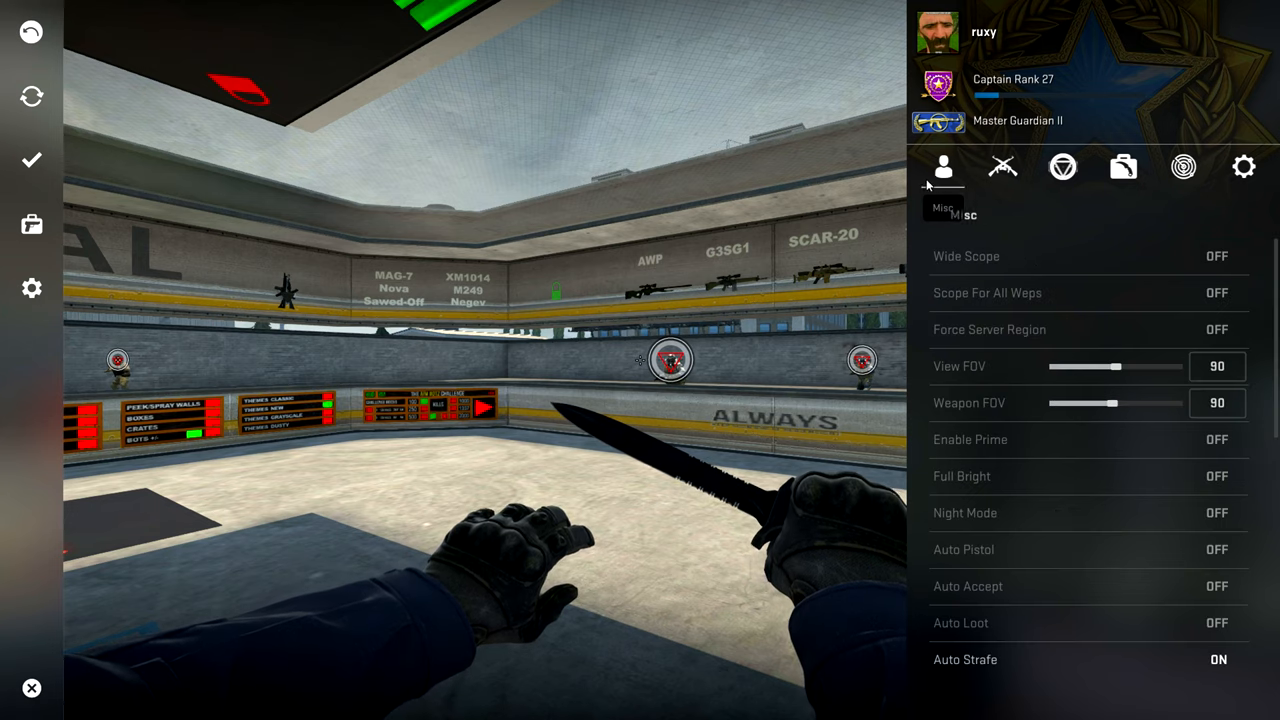